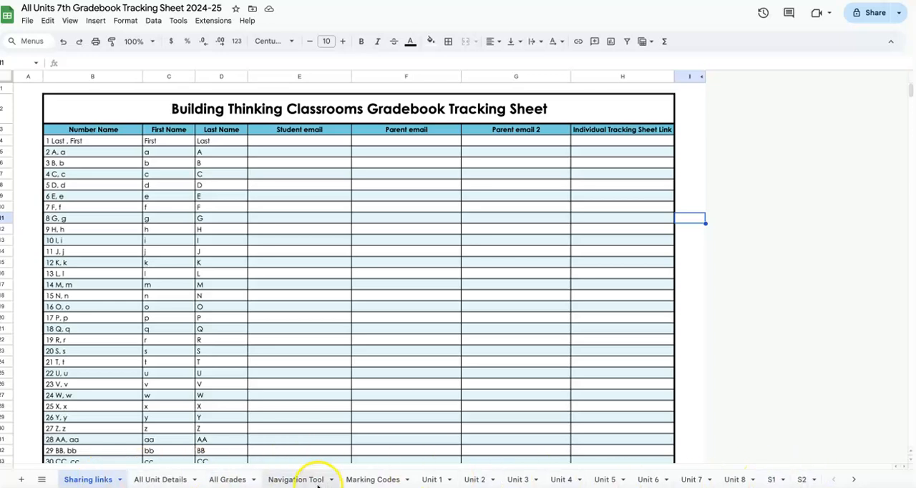
{"action": "mouse_move", "coordinate": [136, 473]}
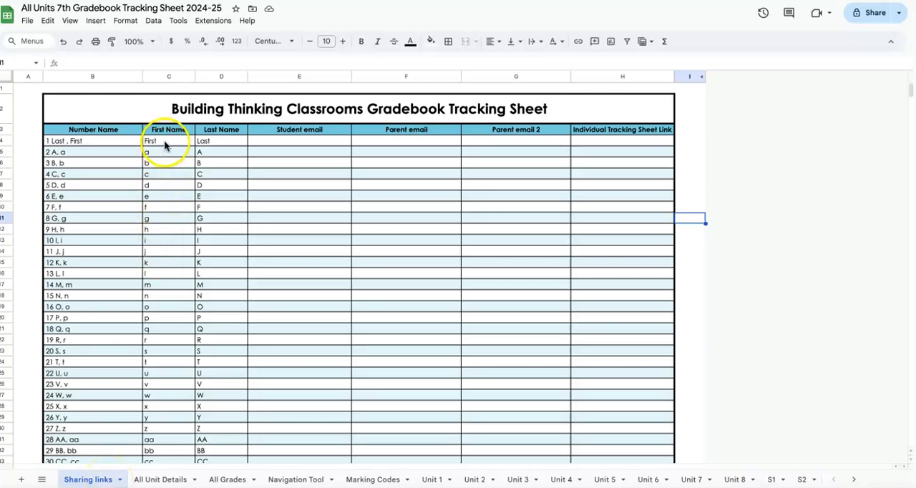
{"action": "mouse_move", "coordinate": [177, 147]}
{"action": "type", "text": "S"}
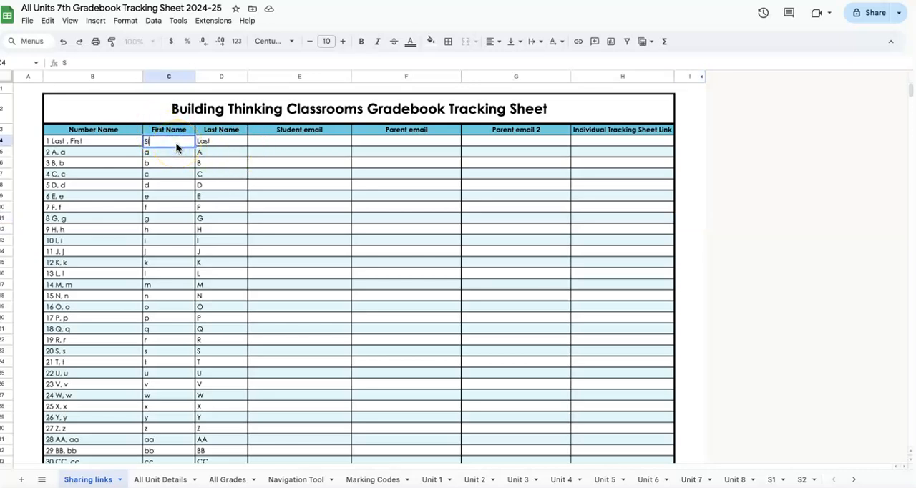
Enter the sample last name Biles and move to the next student's name cell
{"action": "type", "text": "Biles"}
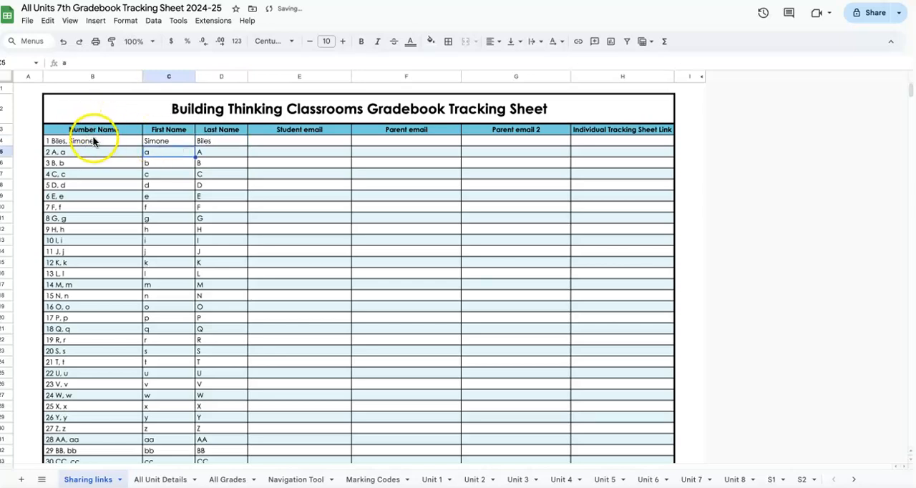
{"action": "left_click", "coordinate": [167, 152]}
{"action": "type", "text": "Michael"}
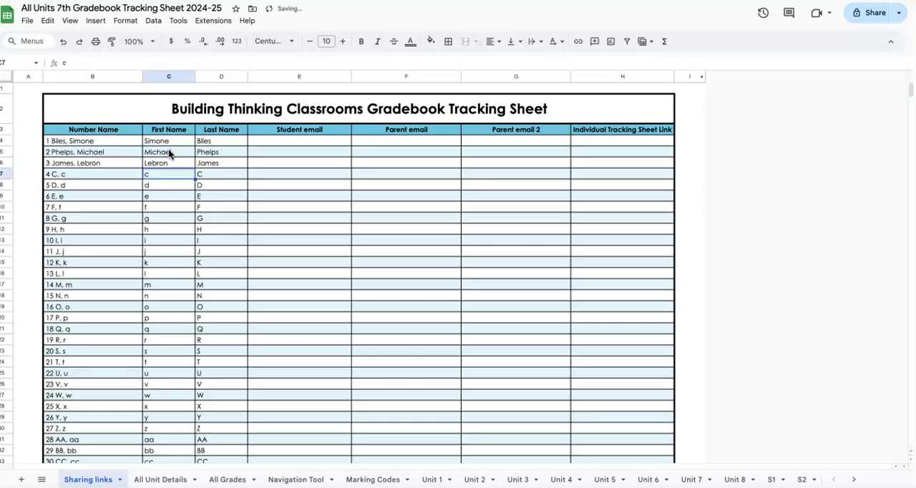
{"action": "mouse_move", "coordinate": [186, 150]}
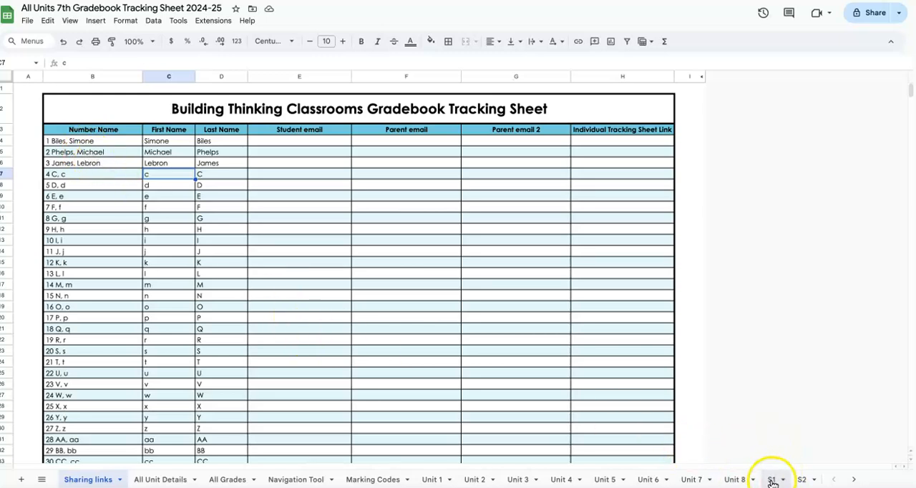
{"action": "left_click", "coordinate": [774, 479]}
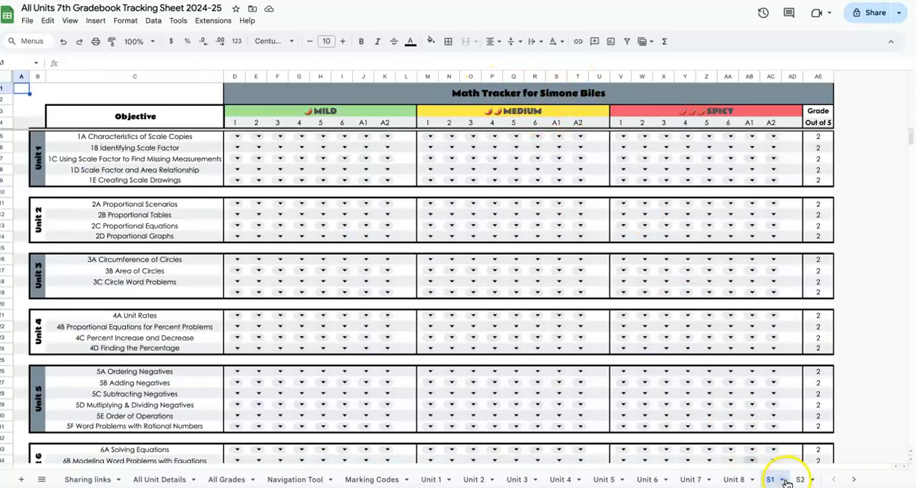
{"action": "left_click", "coordinate": [803, 480]}
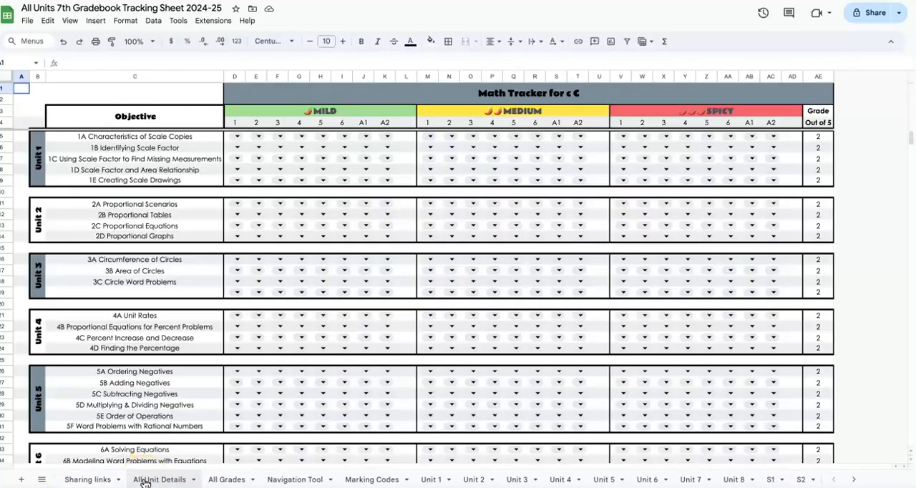
{"action": "left_click", "coordinate": [88, 480]}
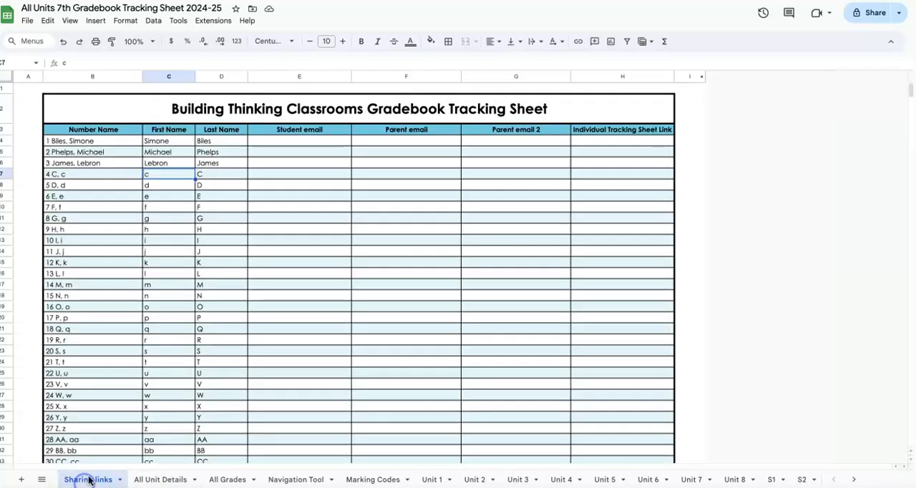
{"action": "scroll", "scroll_direction": "down", "scroll_amount": 3}
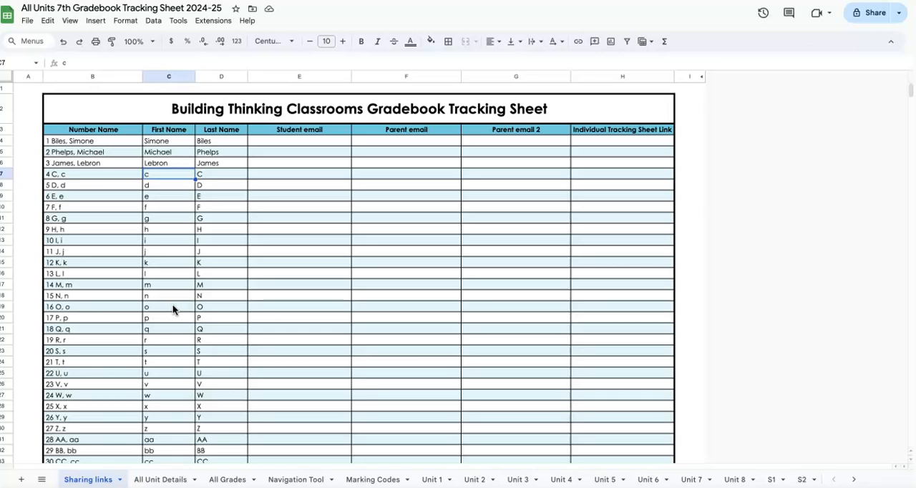
{"action": "scroll", "scroll_direction": "down", "scroll_amount": 3}
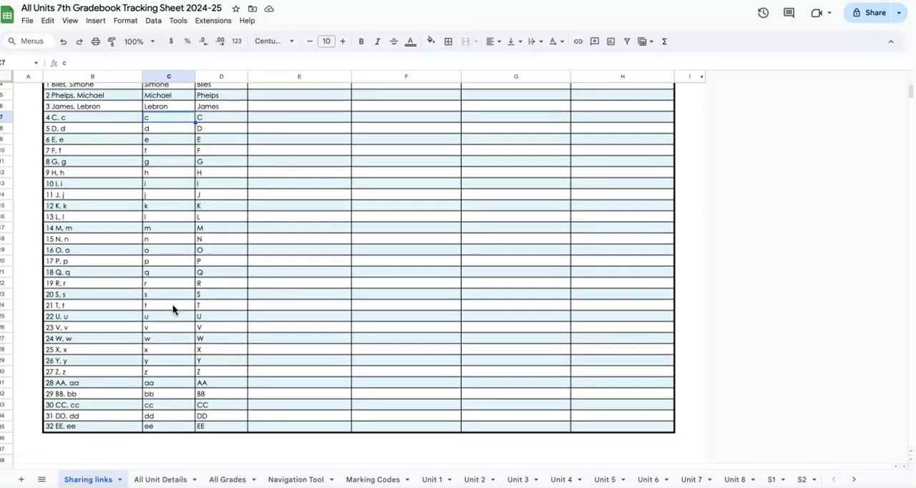
{"action": "scroll", "scroll_direction": "up", "scroll_amount": 3}
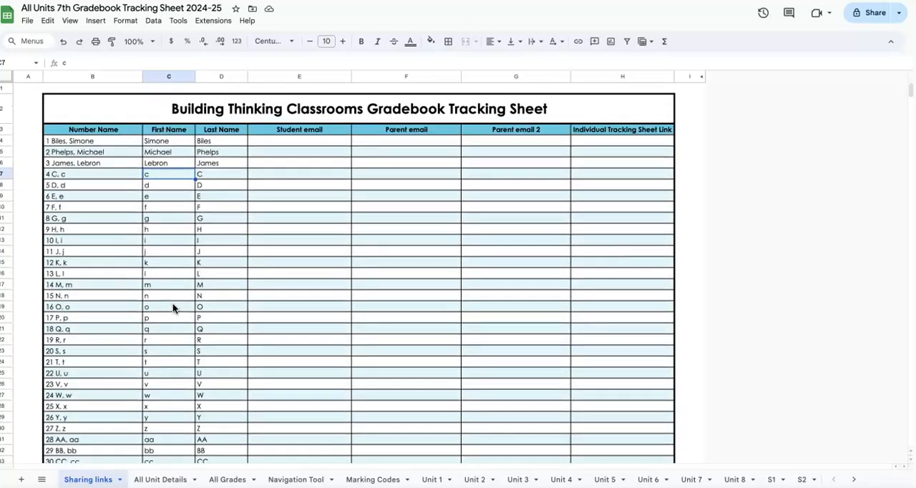
{"action": "left_click", "coordinate": [293, 141]}
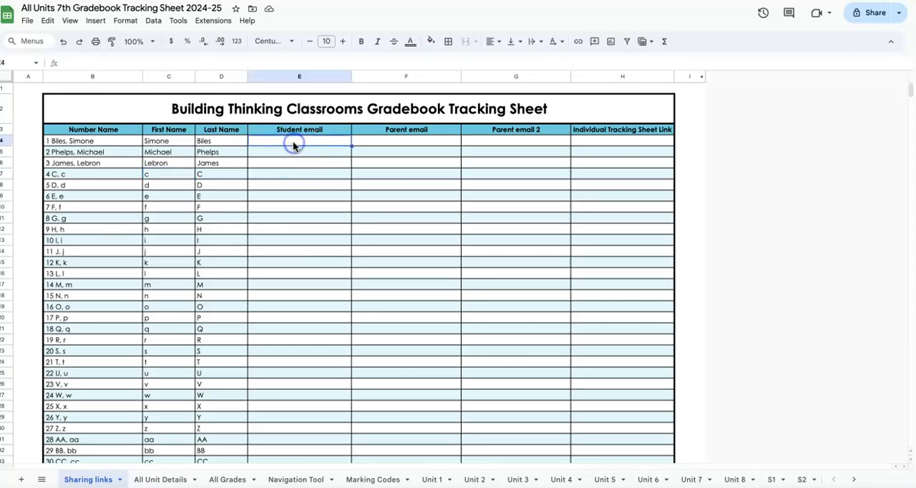
{"action": "left_click", "coordinate": [406, 140]}
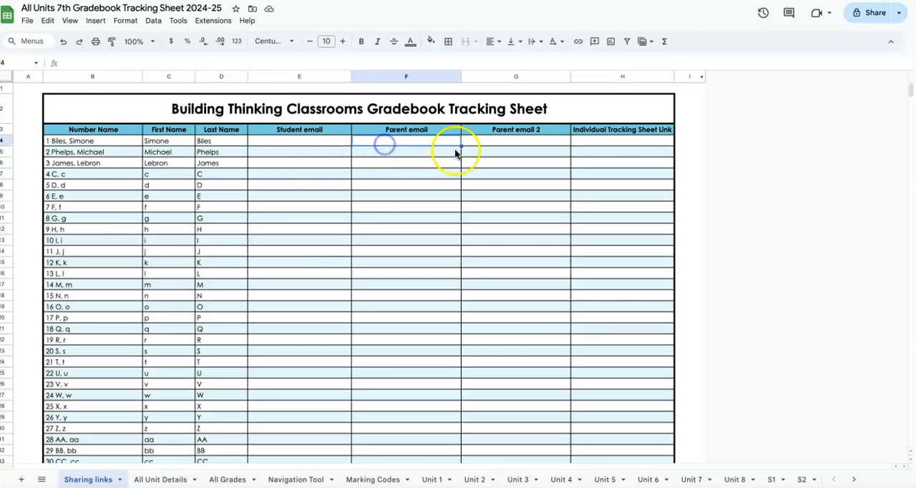
{"action": "left_click", "coordinate": [516, 145]}
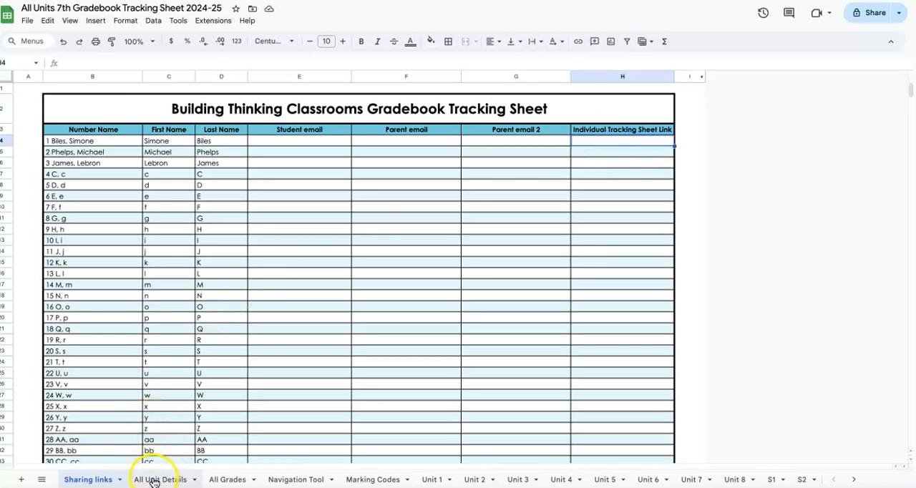
On All Unit Details, retitle Unit 1 'Rational Numbers' and objective 1A 'Adding Negatives'
{"action": "left_click", "coordinate": [161, 480]}
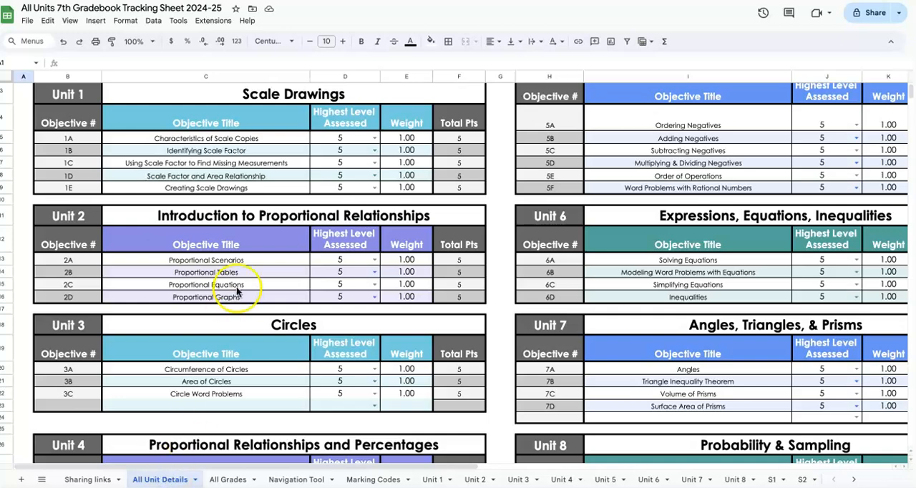
{"action": "mouse_move", "coordinate": [488, 176]}
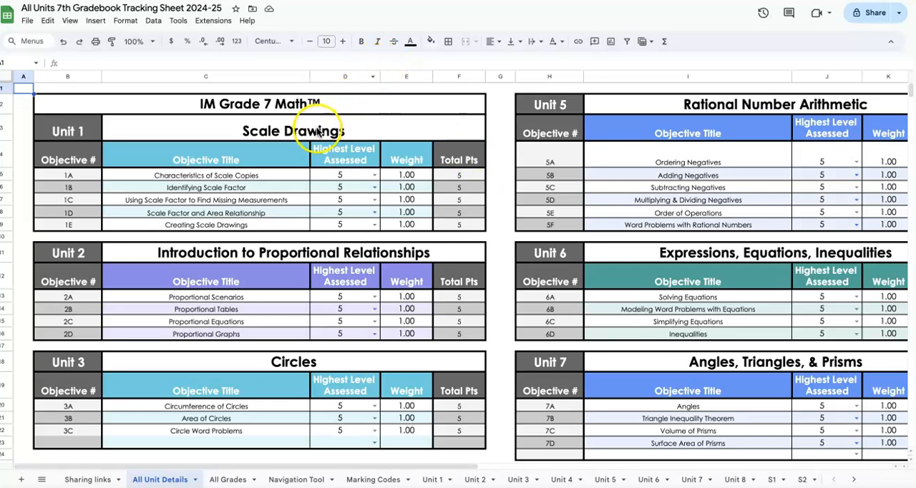
{"action": "mouse_move", "coordinate": [126, 127]}
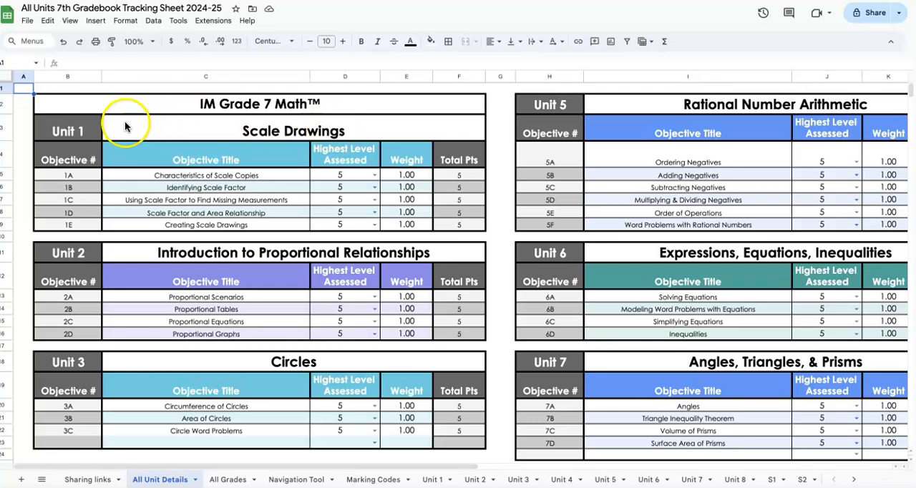
{"action": "left_click", "coordinate": [292, 131]}
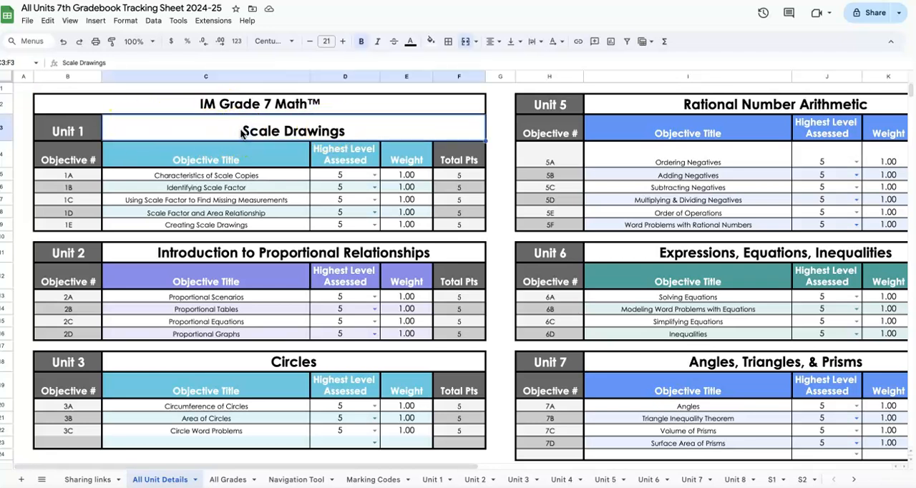
{"action": "type", "text": "Rational Numbers"}
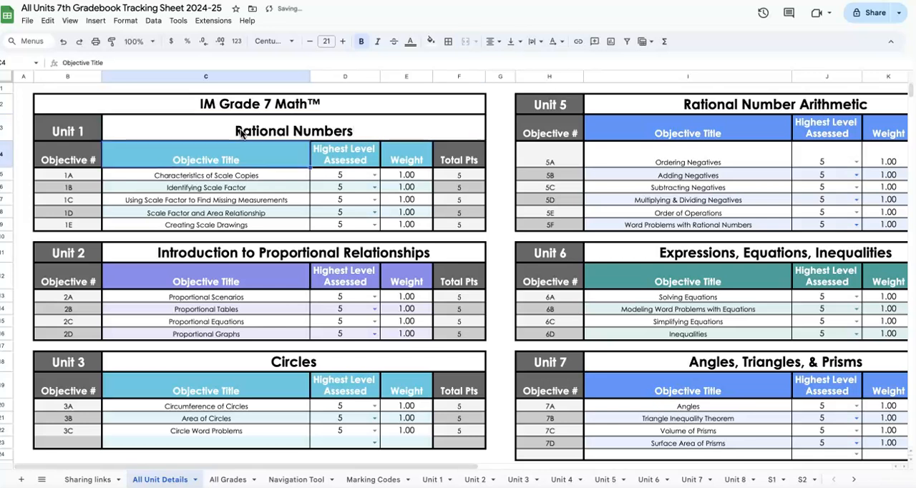
{"action": "left_click", "coordinate": [206, 175]}
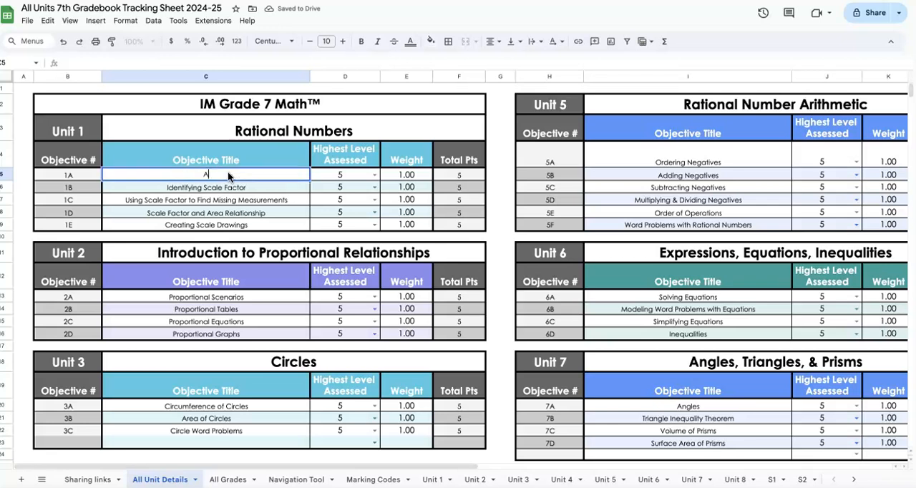
{"action": "type", "text": "Adding Negatives"}
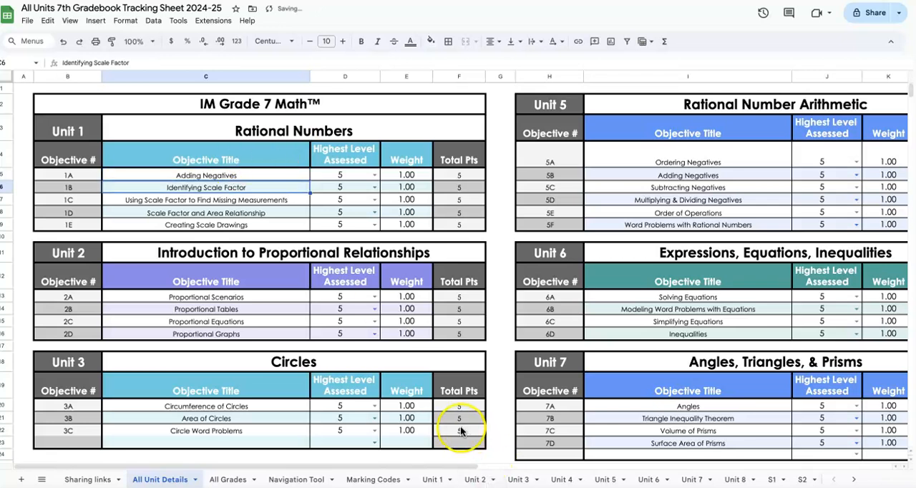
{"action": "left_click", "coordinate": [432, 479]}
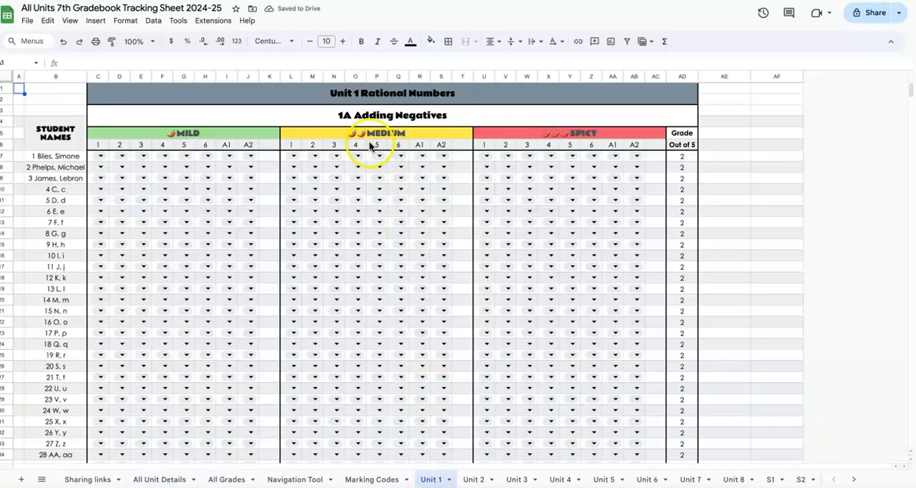
{"action": "mouse_move", "coordinate": [383, 115]}
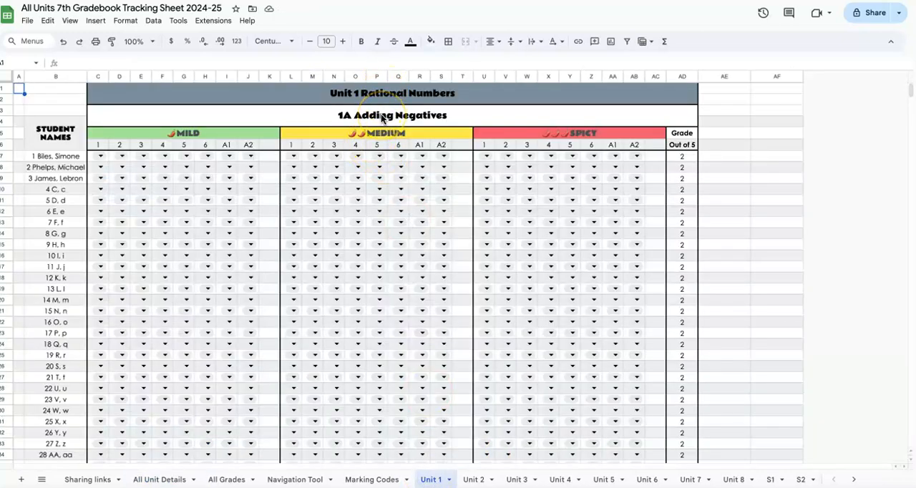
{"action": "mouse_move", "coordinate": [486, 364]}
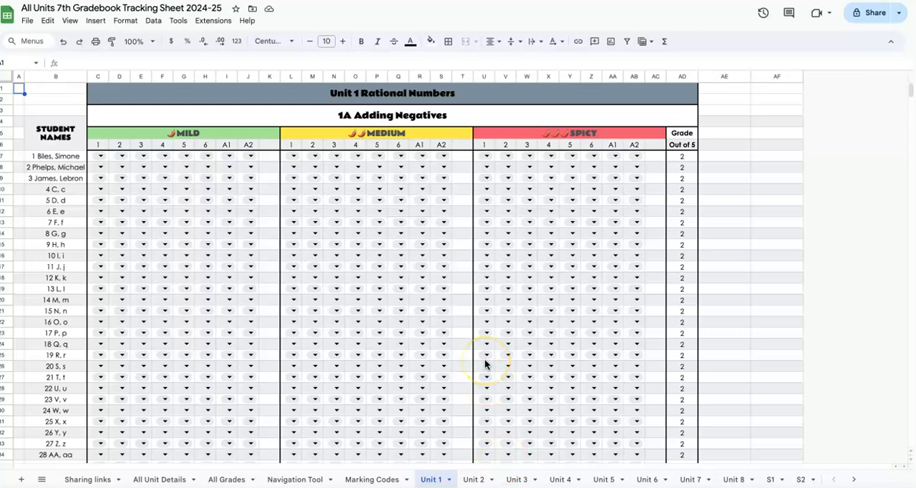
{"action": "scroll", "scroll_direction": "down", "scroll_amount": 3}
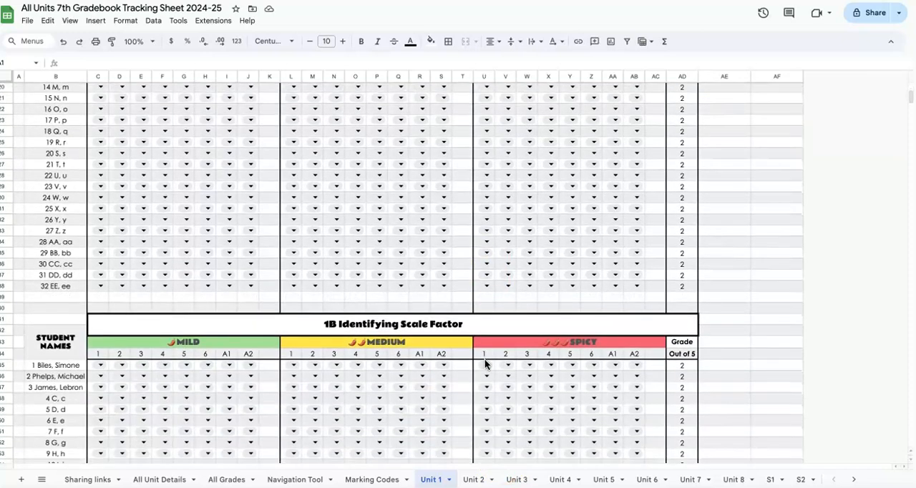
{"action": "scroll", "scroll_direction": "down", "scroll_amount": 3}
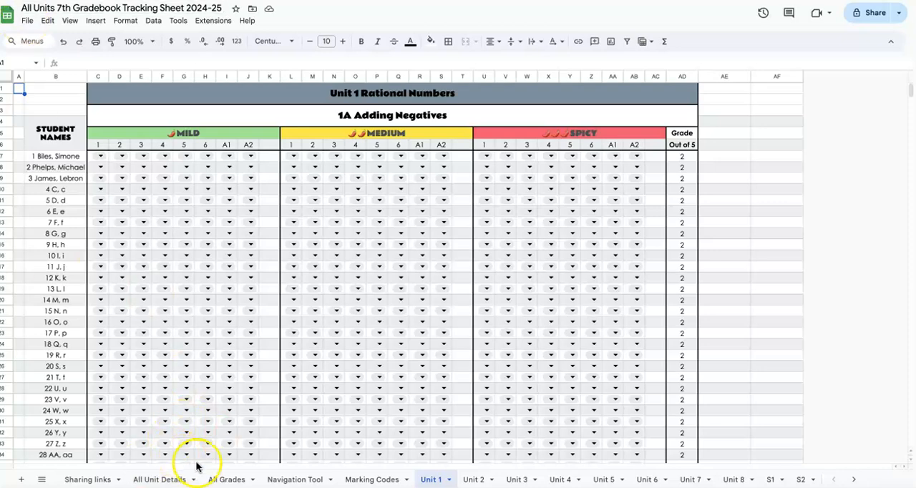
Review the All Grades averages, then view the Navigation Tool lesson tables
{"action": "left_click", "coordinate": [227, 479]}
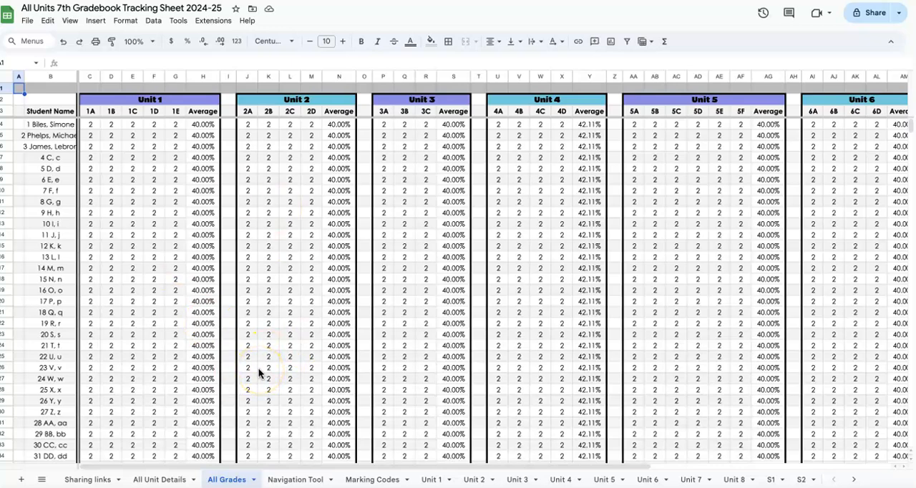
{"action": "mouse_move", "coordinate": [300, 480]}
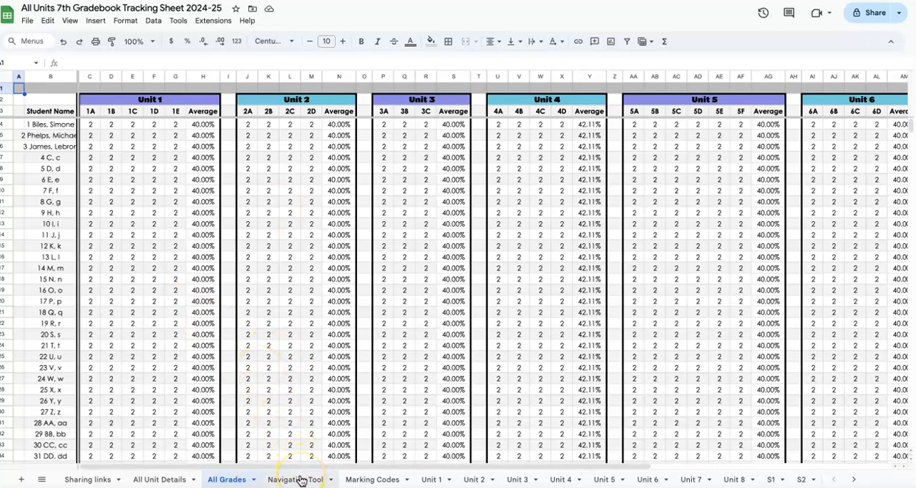
{"action": "left_click", "coordinate": [294, 479]}
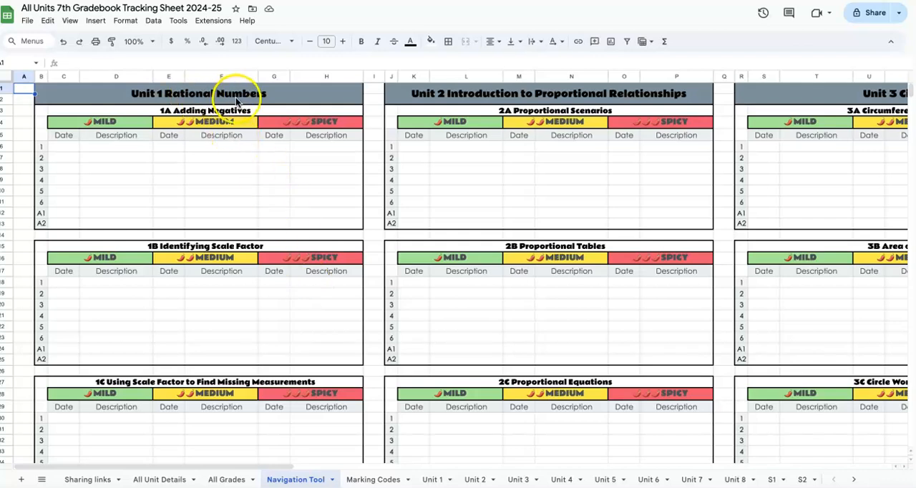
Retitle objective 1A 'Characteristics of Scale Copies' and check it on the Unit 1 sheet
{"action": "left_click", "coordinate": [162, 480]}
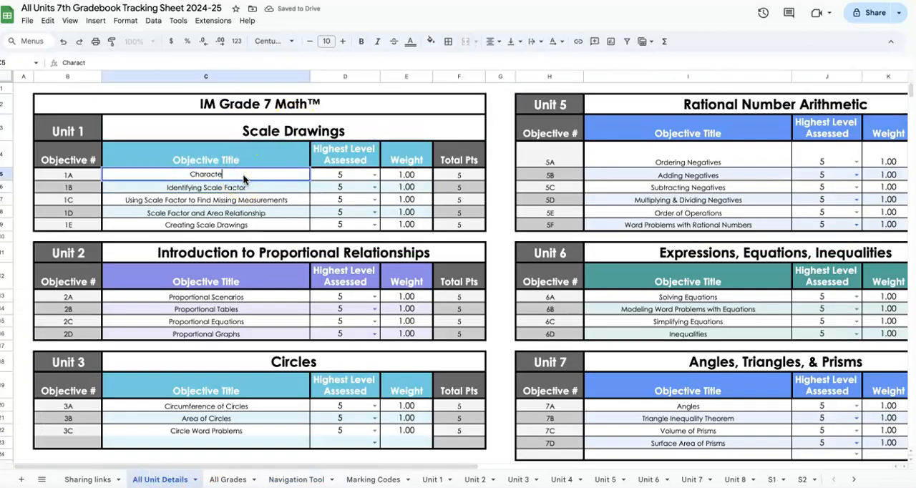
{"action": "type", "text": "Characteristics of Scale Copies"}
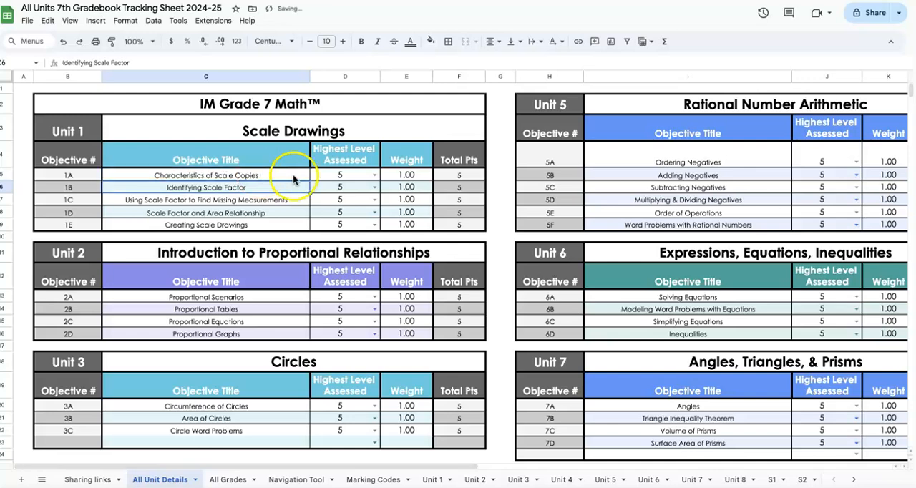
{"action": "left_click", "coordinate": [434, 479]}
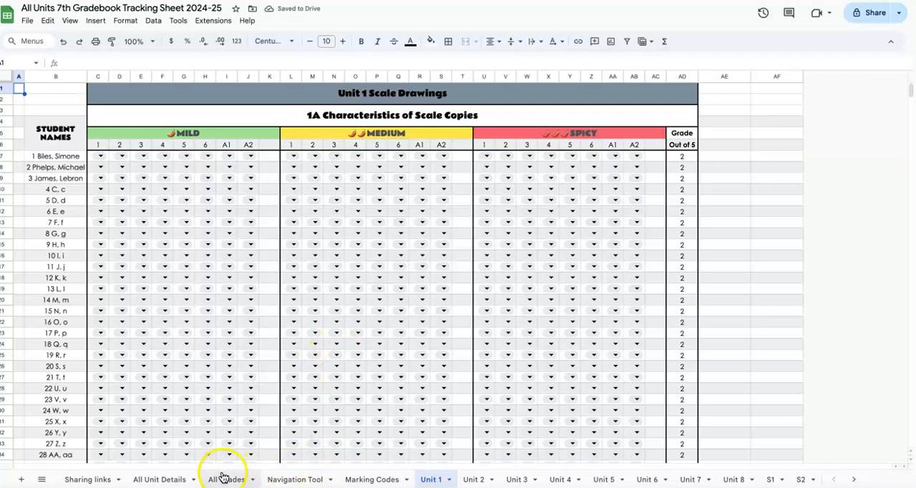
Log 8/15, 1.4 CoolDown #1 under 1A Mild and date the first Medium attempt 8/15
{"action": "left_click", "coordinate": [301, 480]}
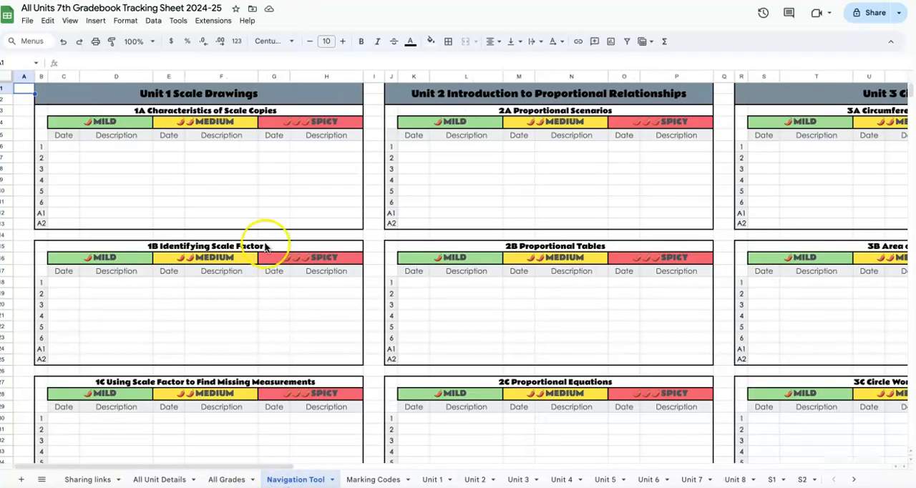
{"action": "left_click", "coordinate": [64, 148]}
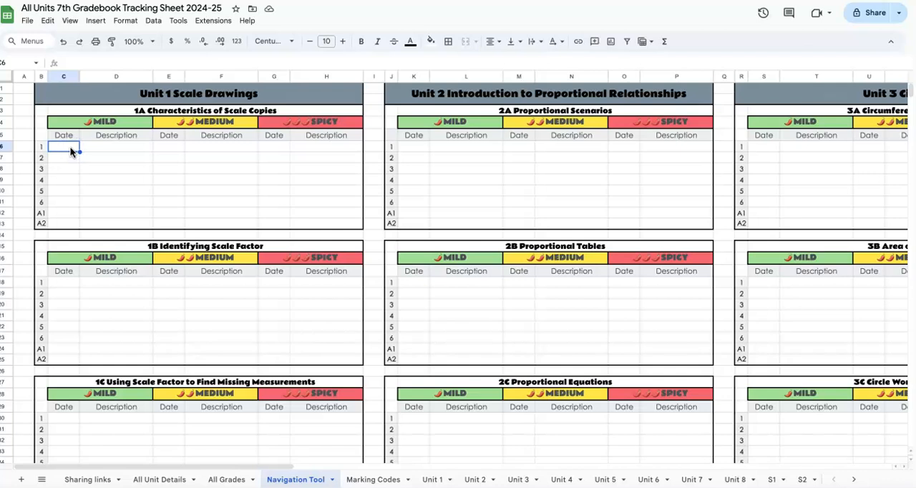
{"action": "type", "text": "8/1"}
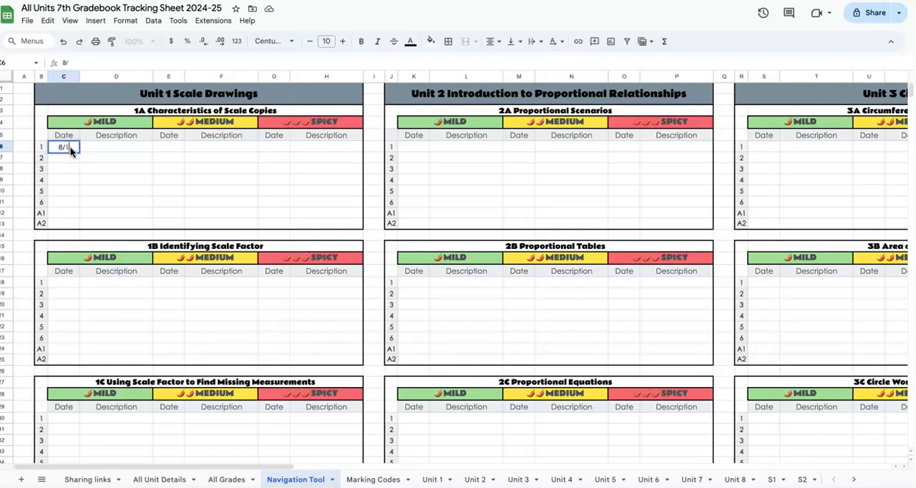
{"action": "left_click", "coordinate": [116, 147]}
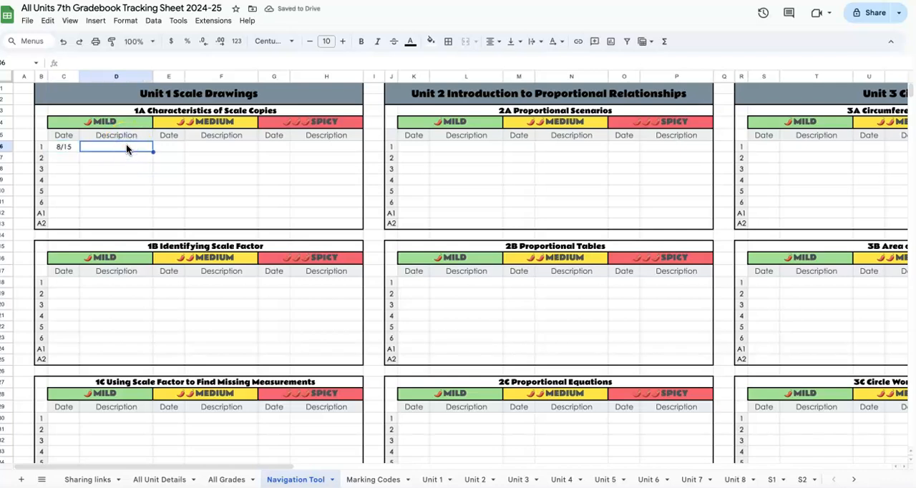
{"action": "type", "text": "1"}
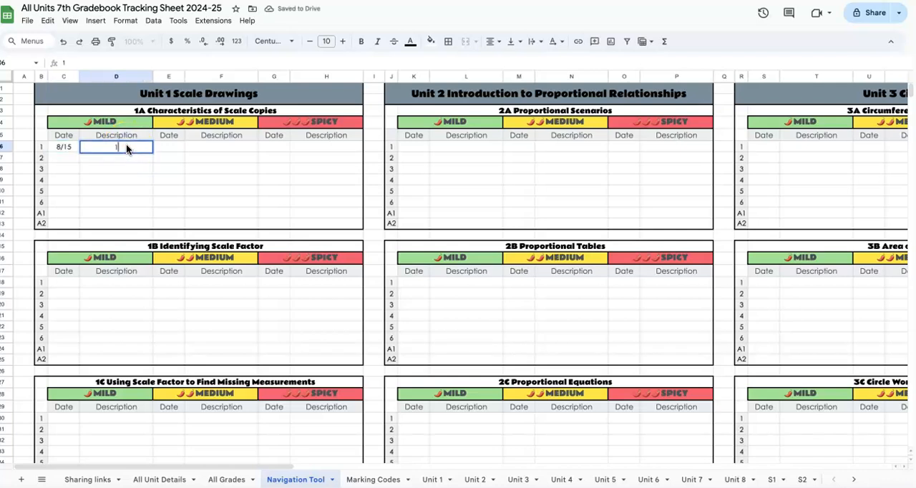
{"action": "type", "text": "1.4 CoolDow"}
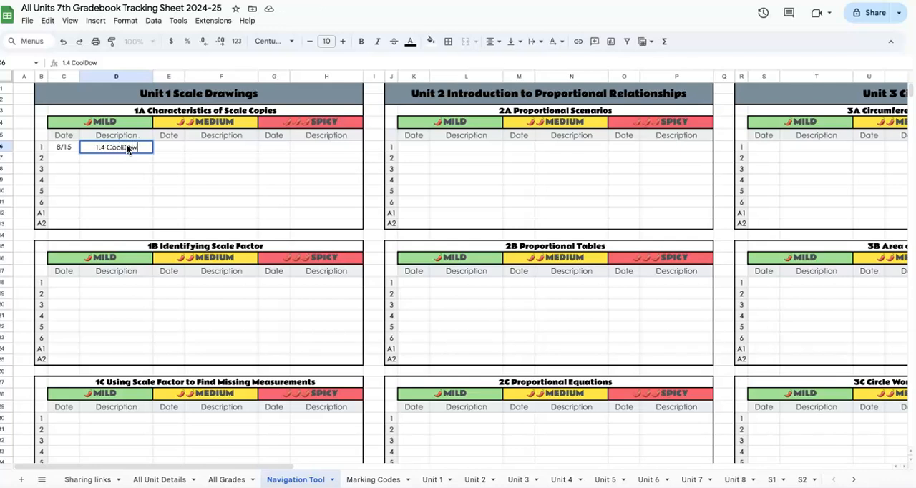
{"action": "key", "text": "Enter"}
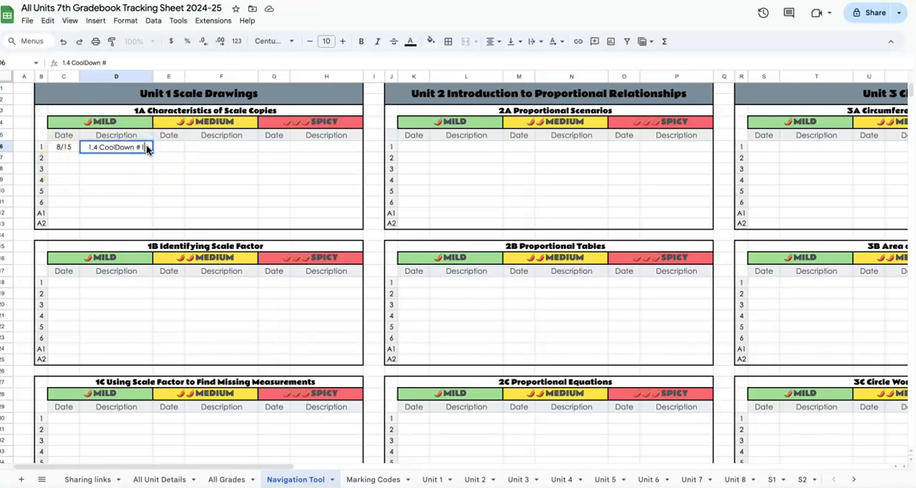
{"action": "left_click", "coordinate": [169, 147]}
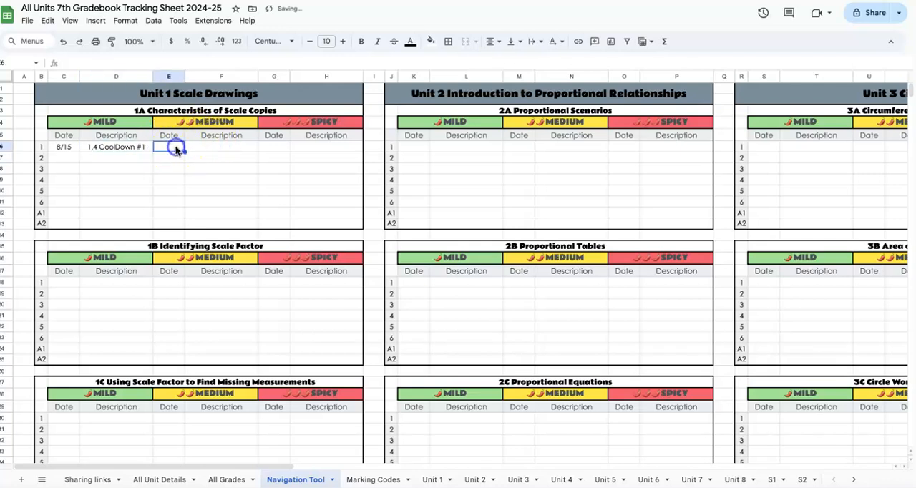
{"action": "type", "text": "8/15"}
{"action": "left_click", "coordinate": [221, 146]}
{"action": "type", "text": "1.4 CoolDown #2"}
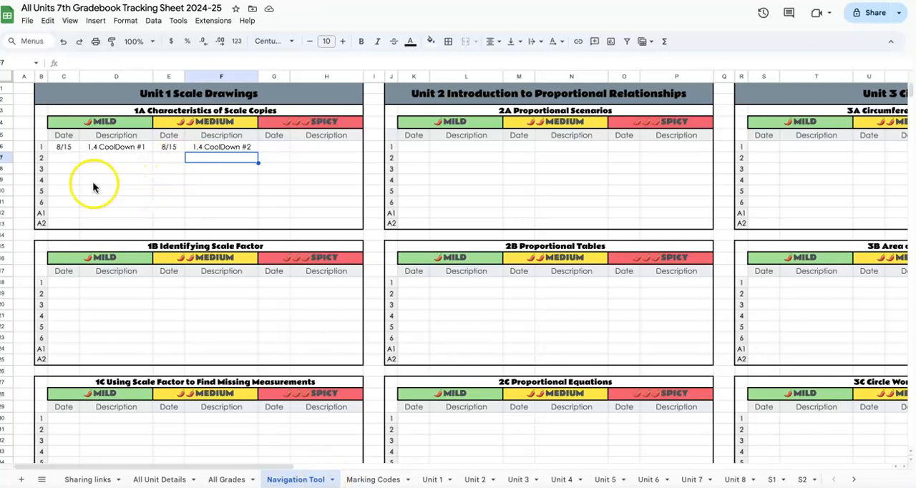
{"action": "mouse_move", "coordinate": [157, 196]}
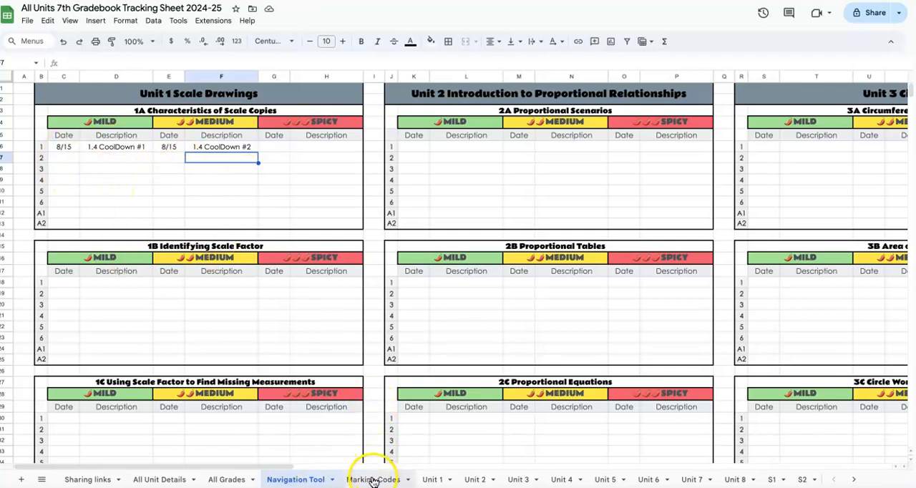
{"action": "left_click", "coordinate": [374, 480]}
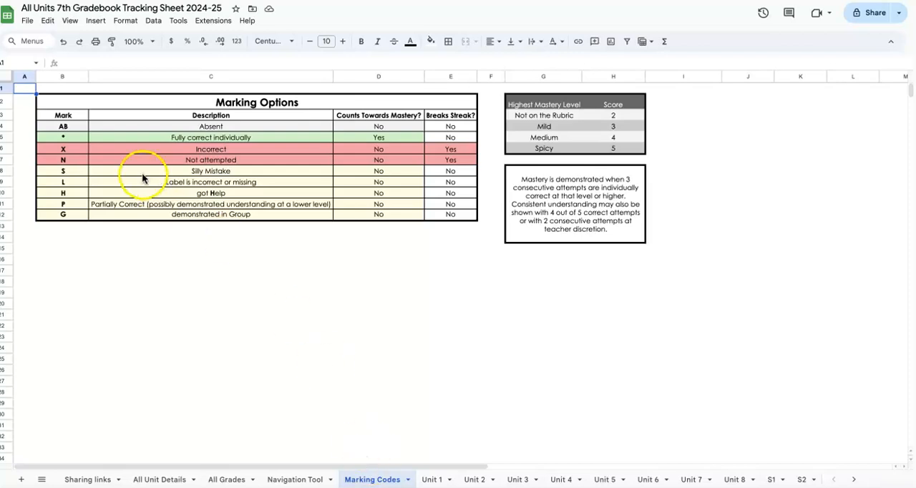
{"action": "mouse_move", "coordinate": [265, 214]}
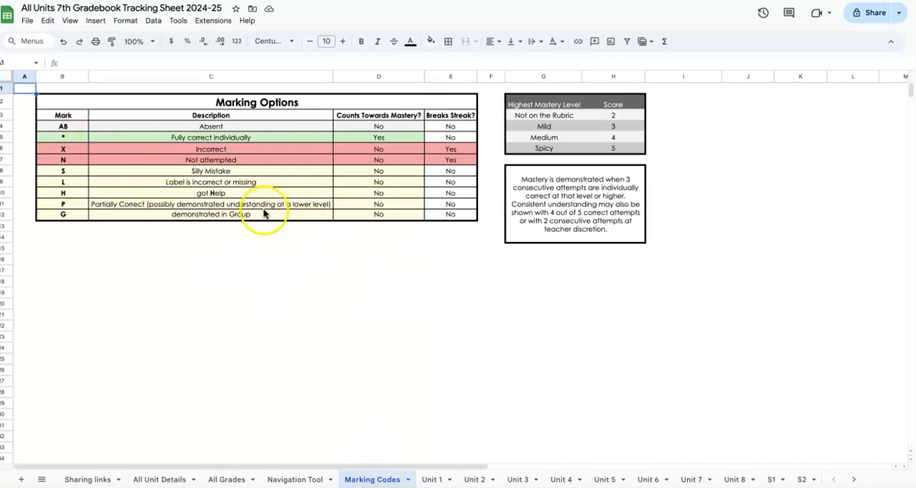
{"action": "mouse_move", "coordinate": [91, 134]}
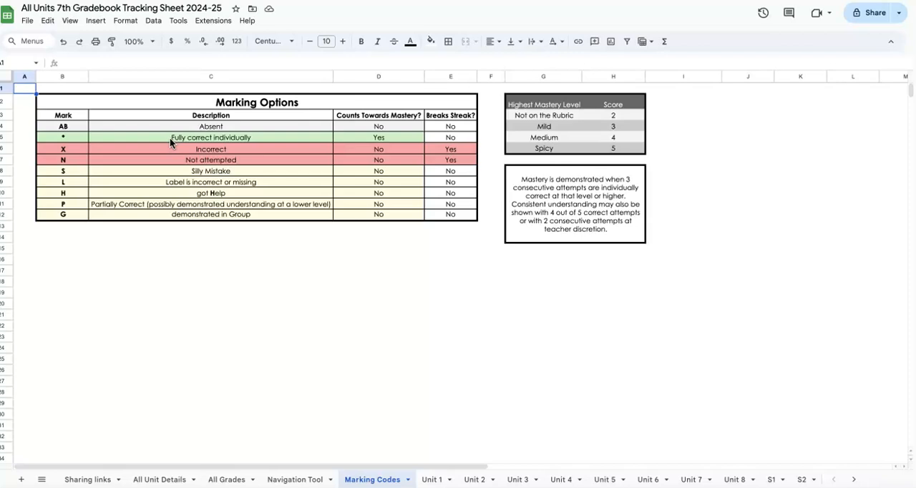
{"action": "left_click", "coordinate": [83, 140]}
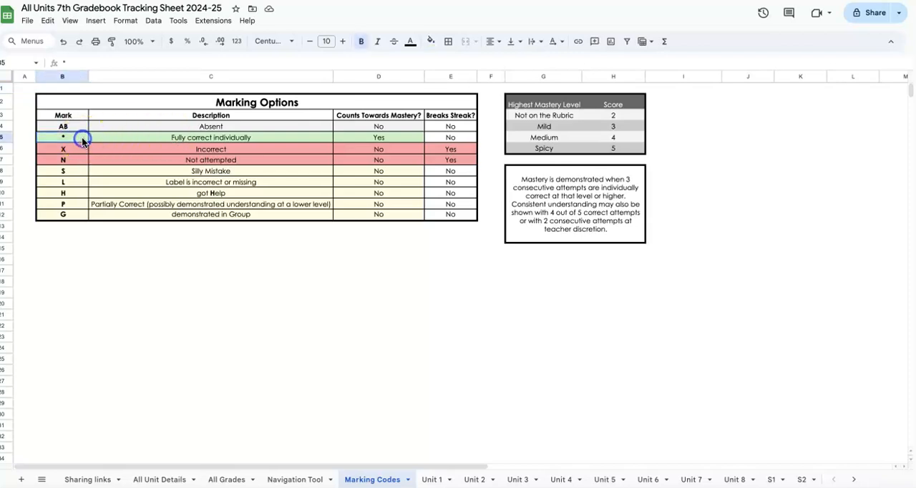
{"action": "left_click", "coordinate": [63, 126]}
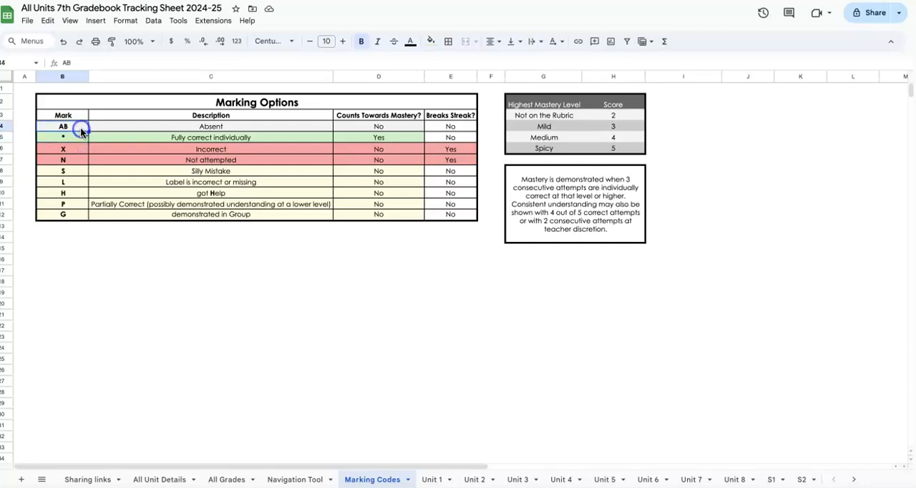
{"action": "mouse_move", "coordinate": [133, 148]}
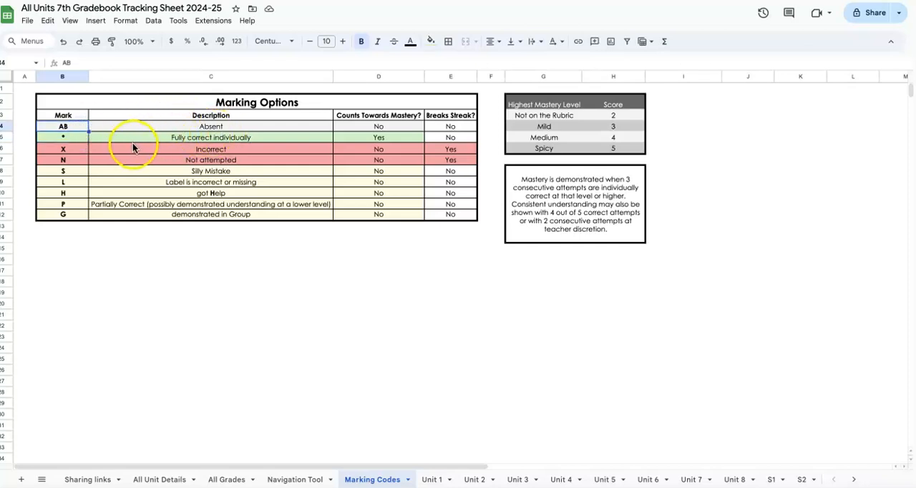
{"action": "left_click", "coordinate": [80, 182]}
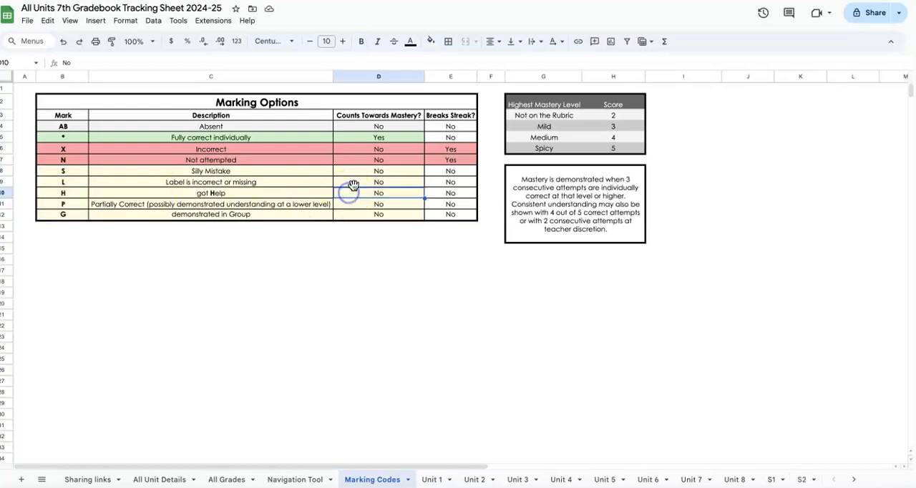
{"action": "mouse_move", "coordinate": [399, 185]}
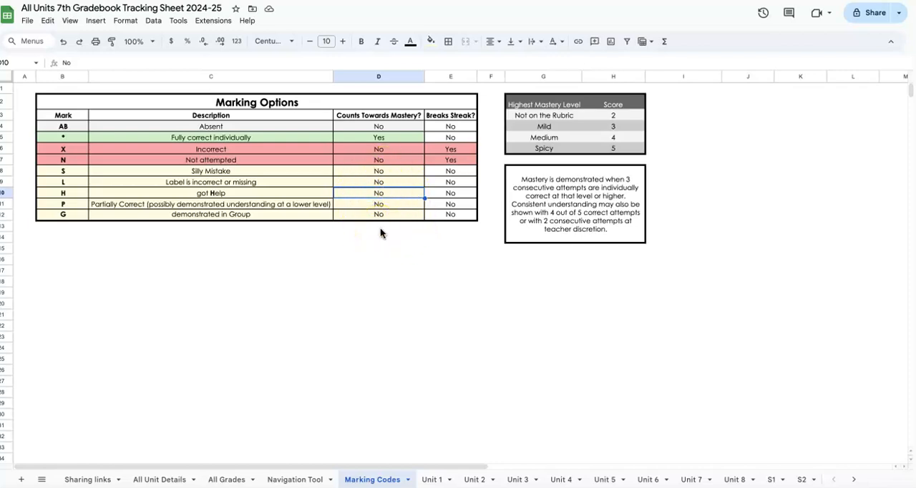
{"action": "mouse_move", "coordinate": [435, 234]}
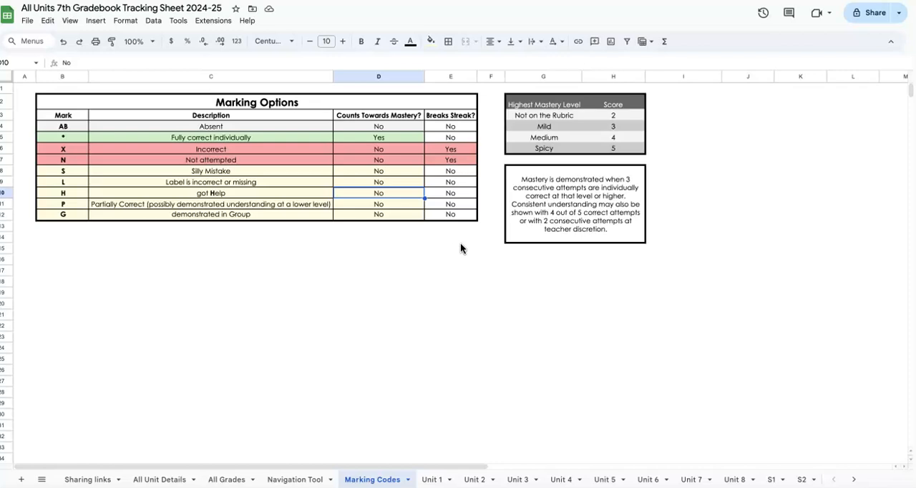
{"action": "mouse_move", "coordinate": [485, 217]}
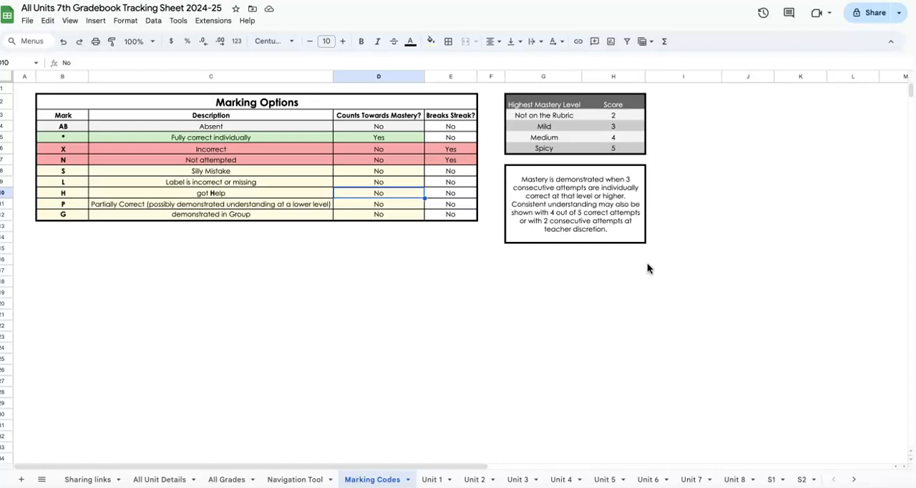
{"action": "mouse_move", "coordinate": [462, 436]}
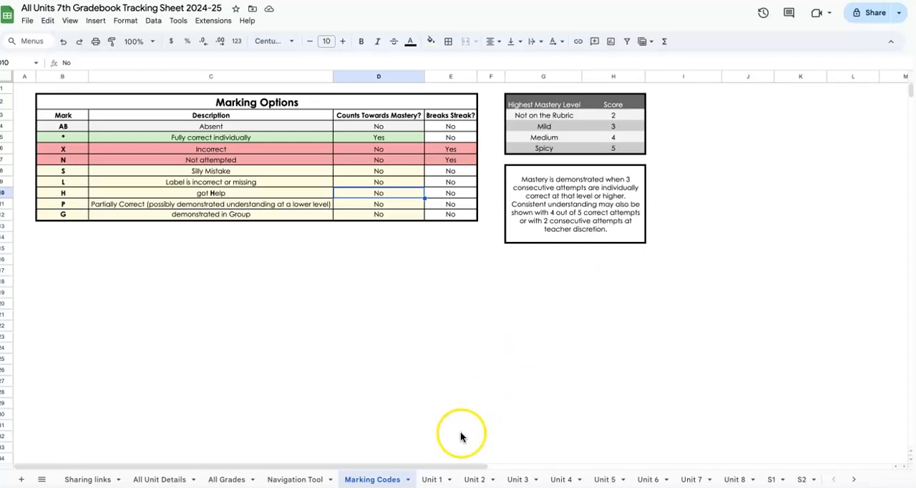
Mark Simone Biles's Mild and Medium 1A attempts as correct in Unit 1 row 7
{"action": "left_click", "coordinate": [433, 480]}
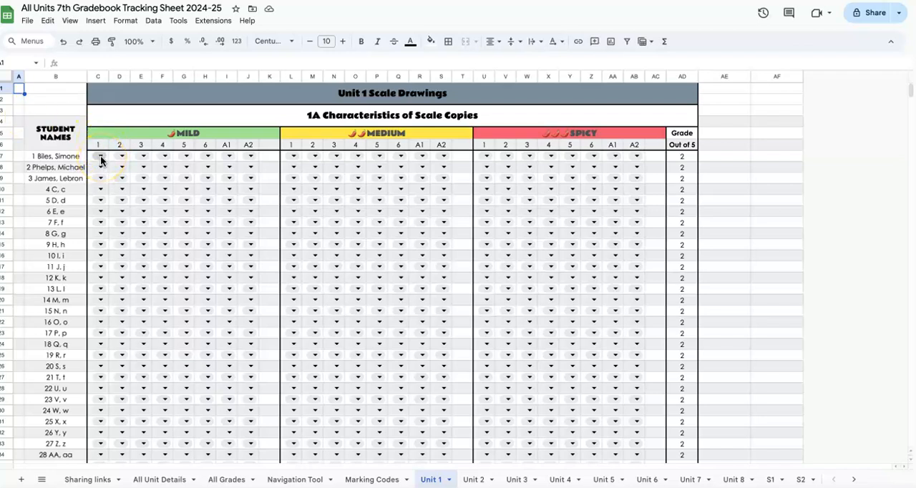
{"action": "left_click", "coordinate": [99, 156]}
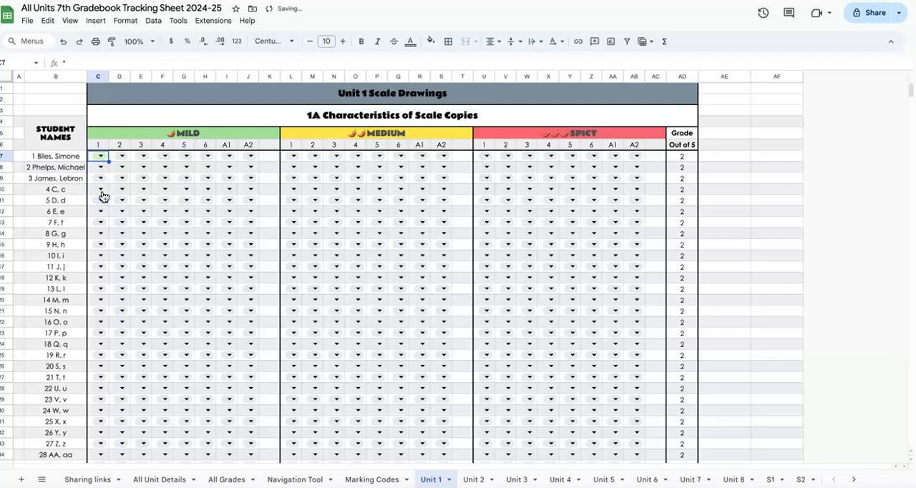
{"action": "mouse_move", "coordinate": [692, 210]}
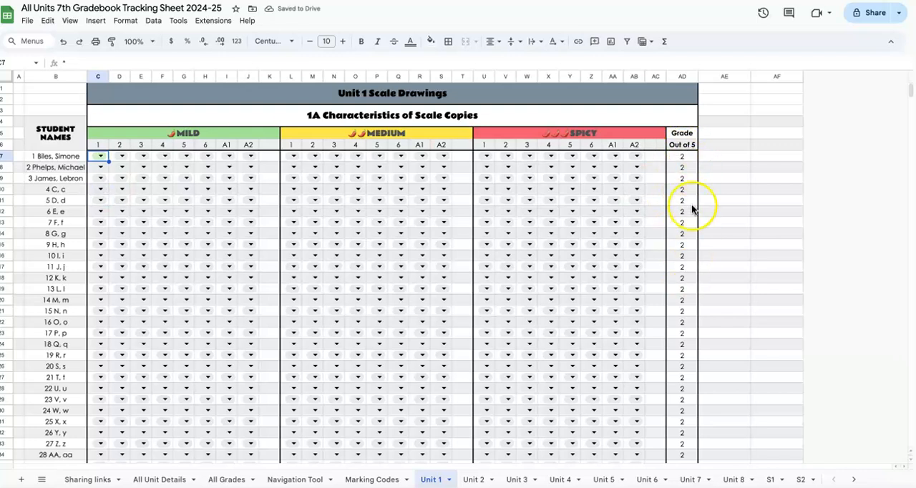
{"action": "mouse_move", "coordinate": [683, 166]}
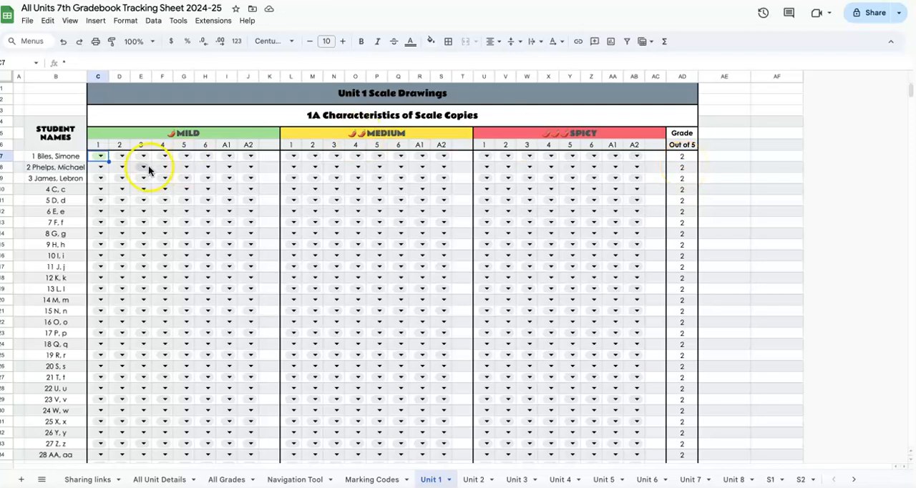
{"action": "left_click", "coordinate": [122, 156]}
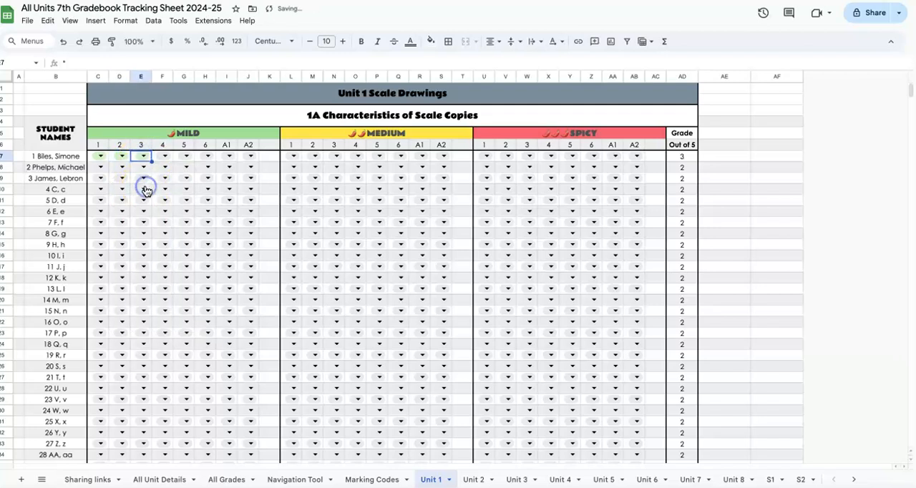
{"action": "mouse_move", "coordinate": [692, 162]}
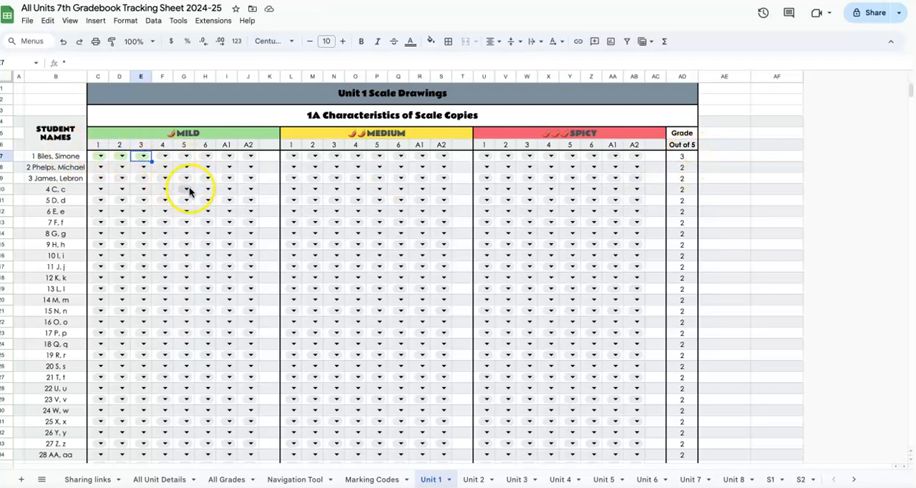
{"action": "left_click", "coordinate": [315, 155]}
{"action": "type", "text": "X"}
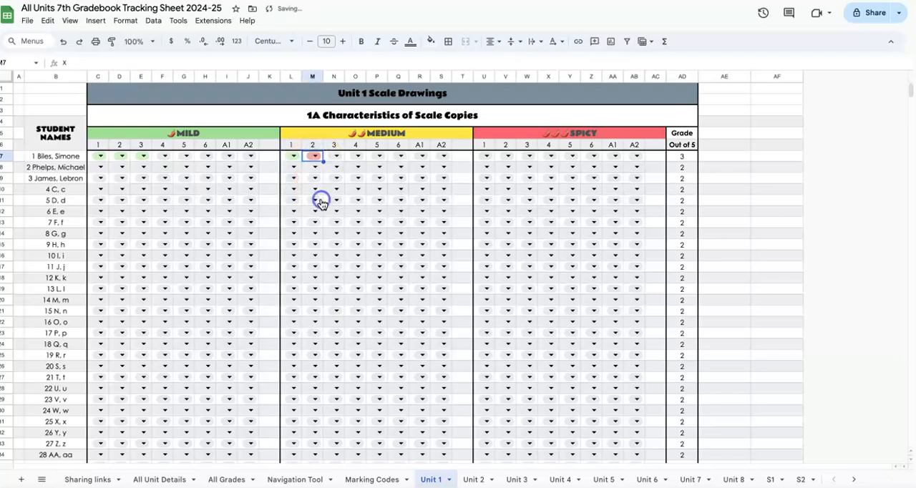
{"action": "mouse_move", "coordinate": [625, 153]}
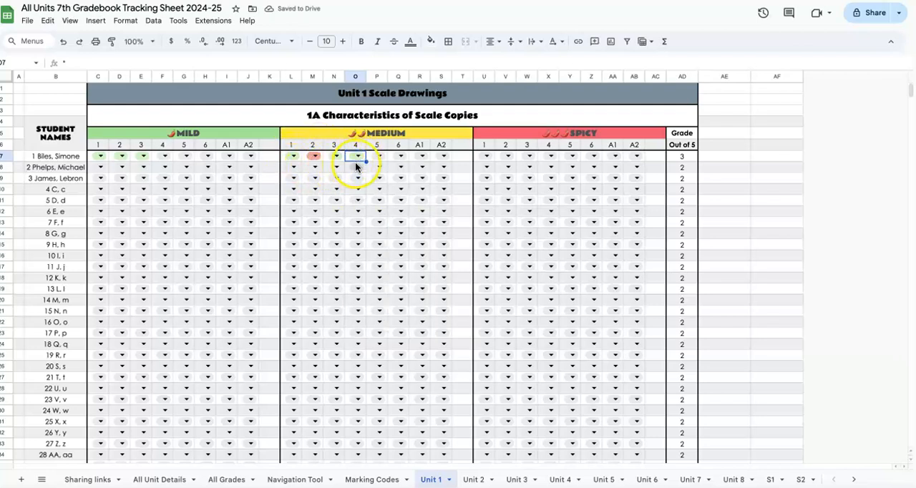
{"action": "mouse_move", "coordinate": [678, 158]}
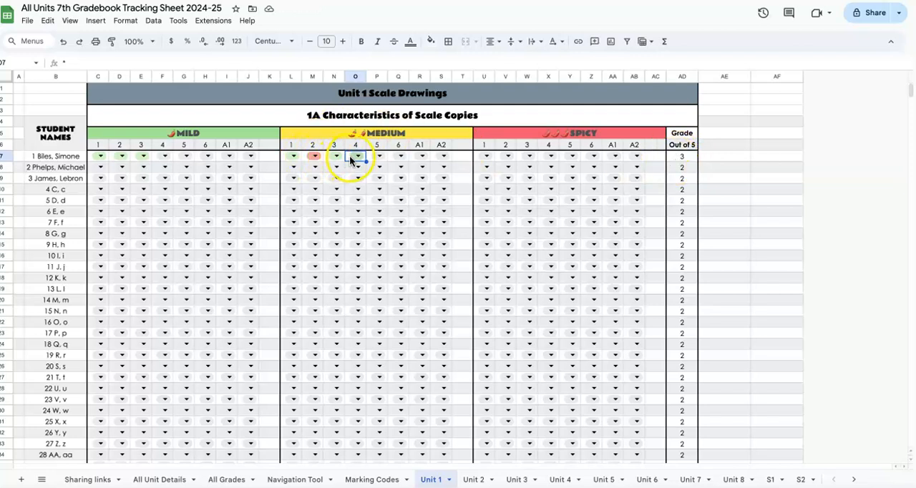
{"action": "left_click", "coordinate": [486, 156]}
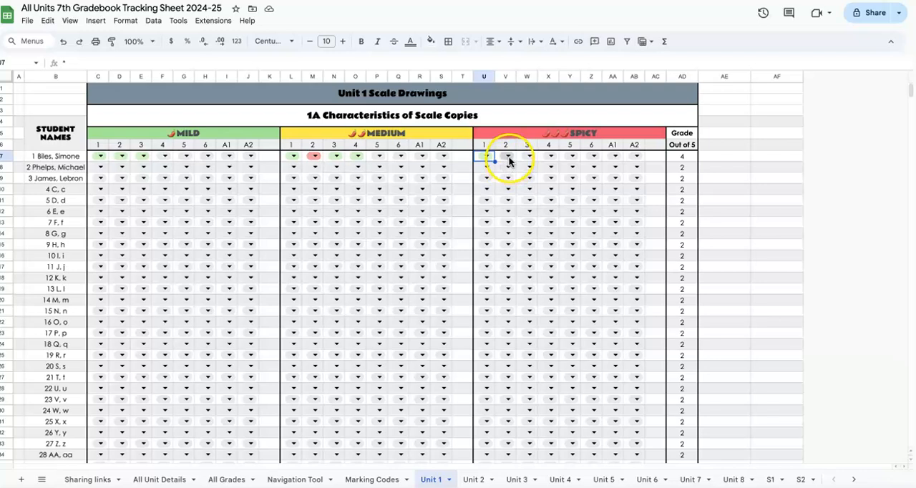
Mark her Spicy attempts partially correct and incorrect, then inspect the grade formula
{"action": "left_click", "coordinate": [507, 156]}
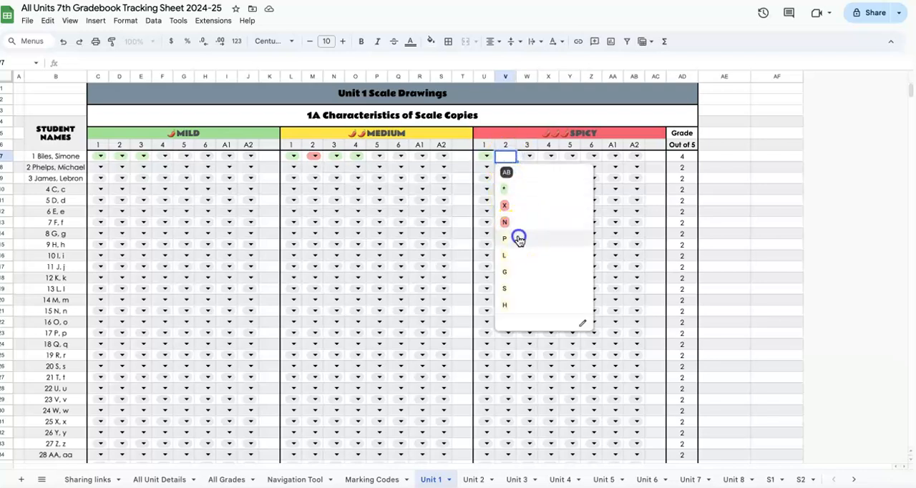
{"action": "left_click", "coordinate": [504, 238]}
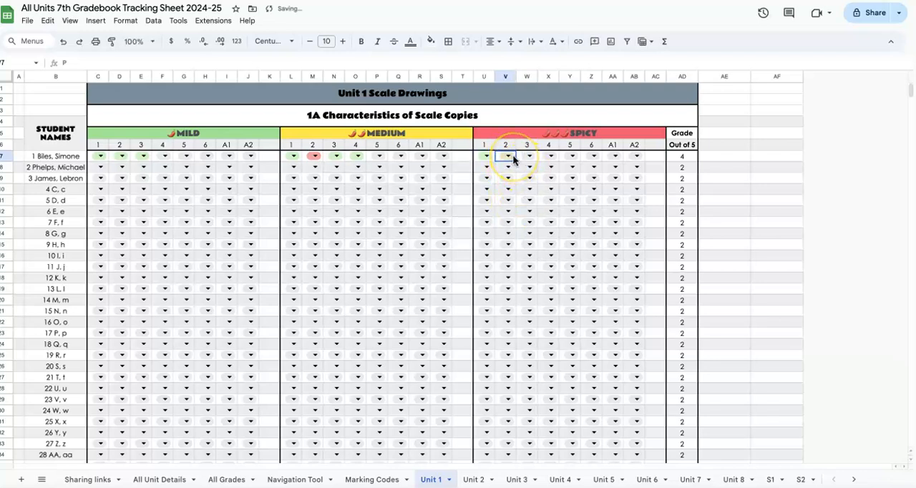
{"action": "left_click", "coordinate": [527, 156]}
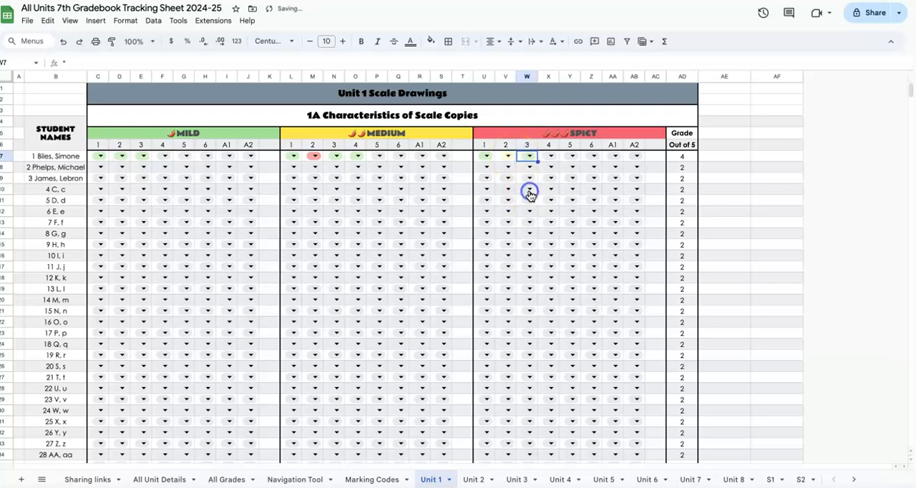
{"action": "left_click", "coordinate": [551, 156]}
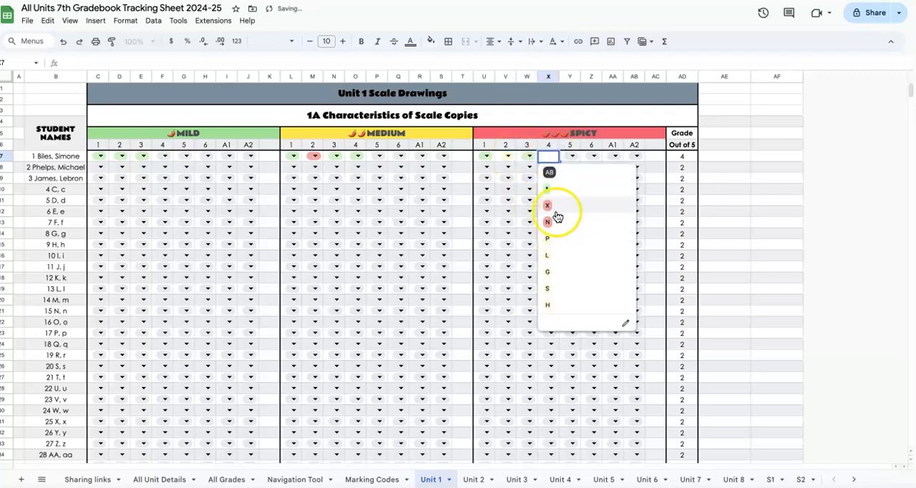
{"action": "left_click", "coordinate": [571, 156]}
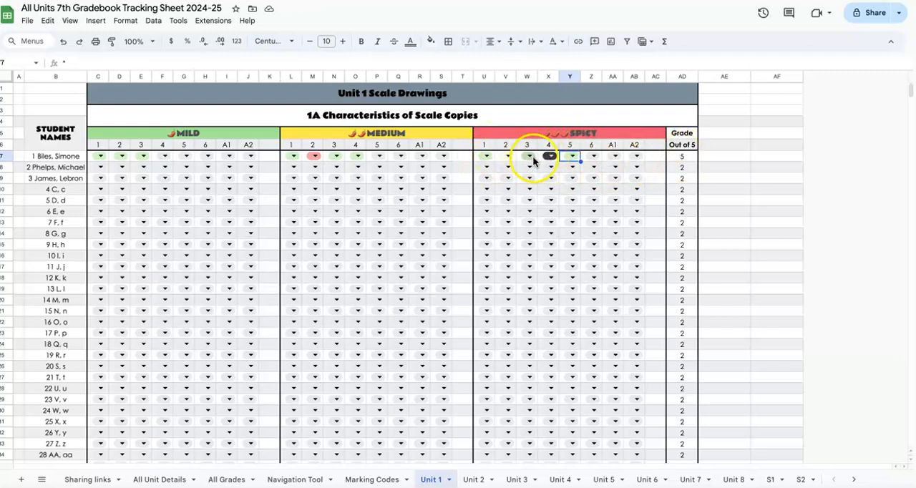
{"action": "left_click", "coordinate": [548, 155]}
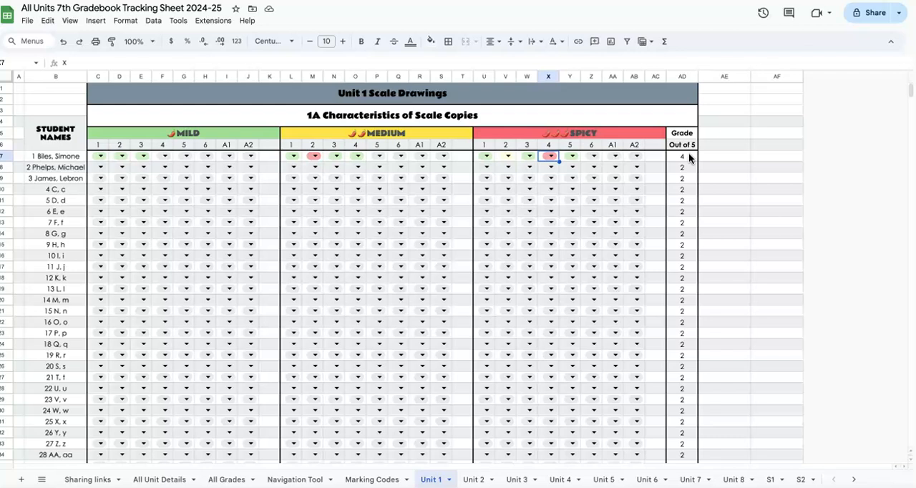
{"action": "left_click", "coordinate": [681, 156]}
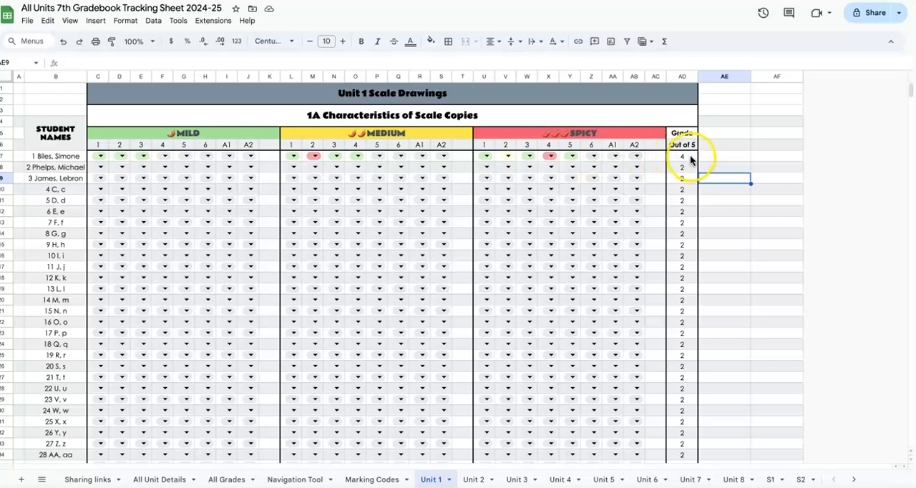
{"action": "left_click", "coordinate": [682, 156]}
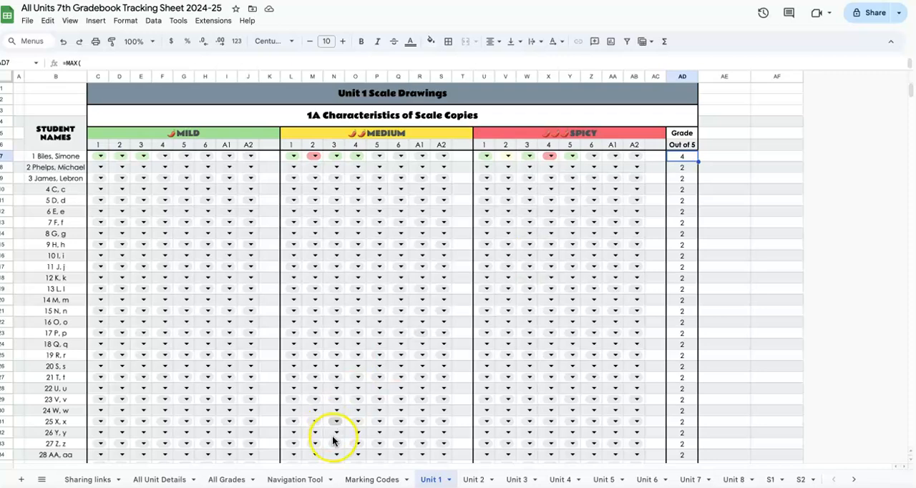
On All Grades, select C4 to see its ='Unit 1'!AD7 formula
{"action": "left_click", "coordinate": [225, 479]}
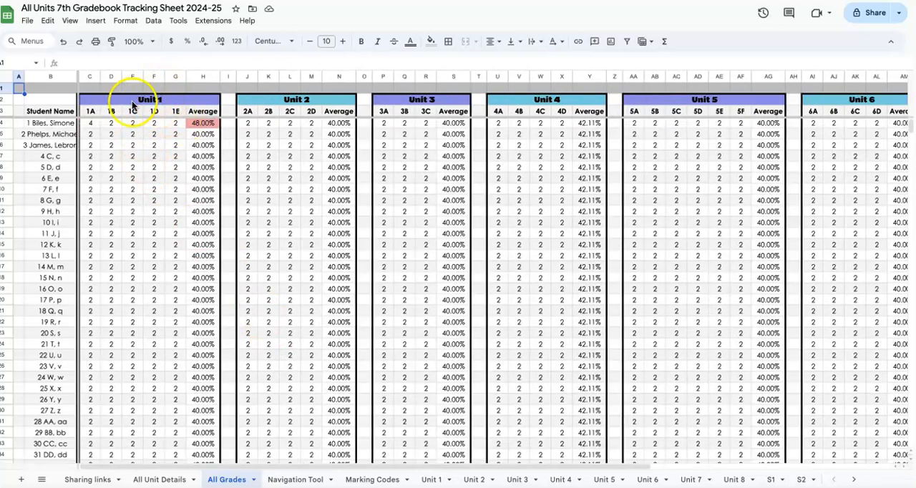
{"action": "left_click", "coordinate": [91, 125]}
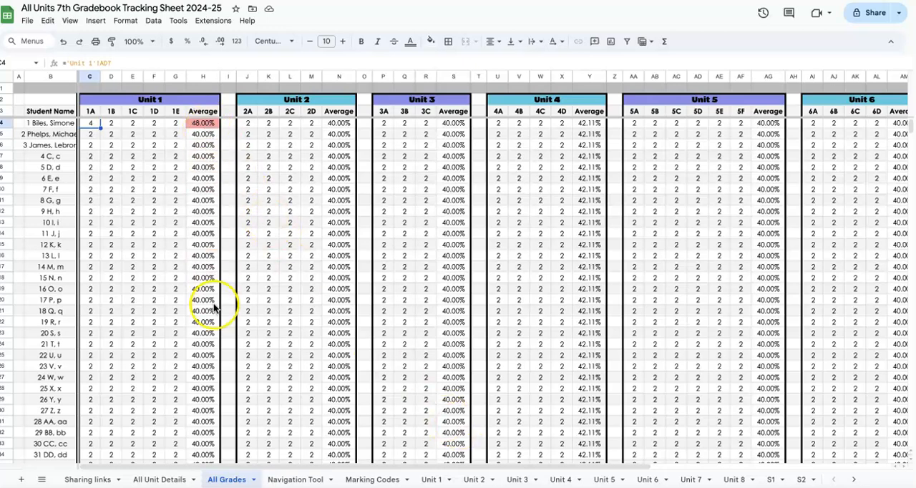
{"action": "mouse_move", "coordinate": [433, 469]}
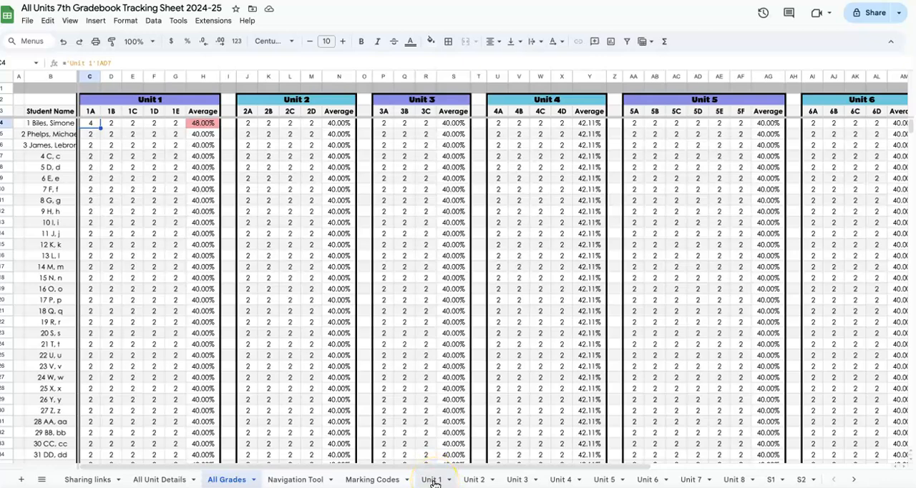
Fill C7's Mild mark down column C to row 27 and set student 17's mark red
{"action": "left_click", "coordinate": [432, 479]}
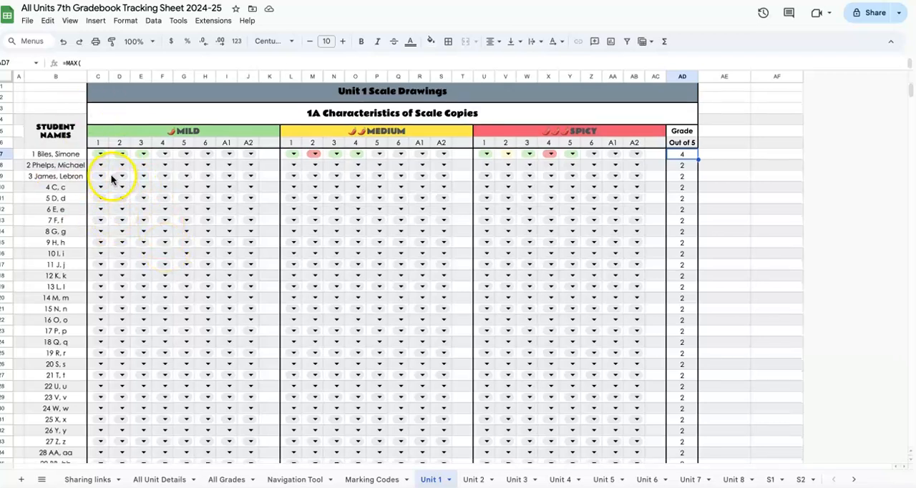
{"action": "mouse_move", "coordinate": [111, 157]}
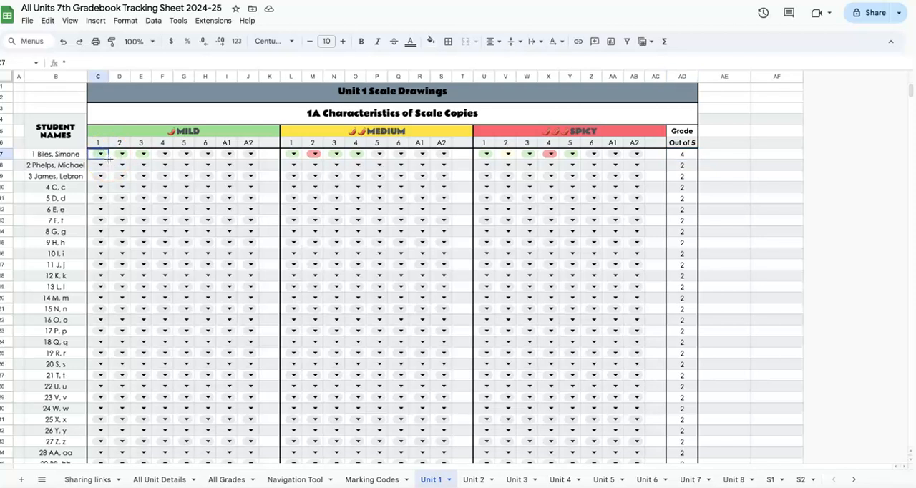
{"action": "mouse_move", "coordinate": [107, 177]}
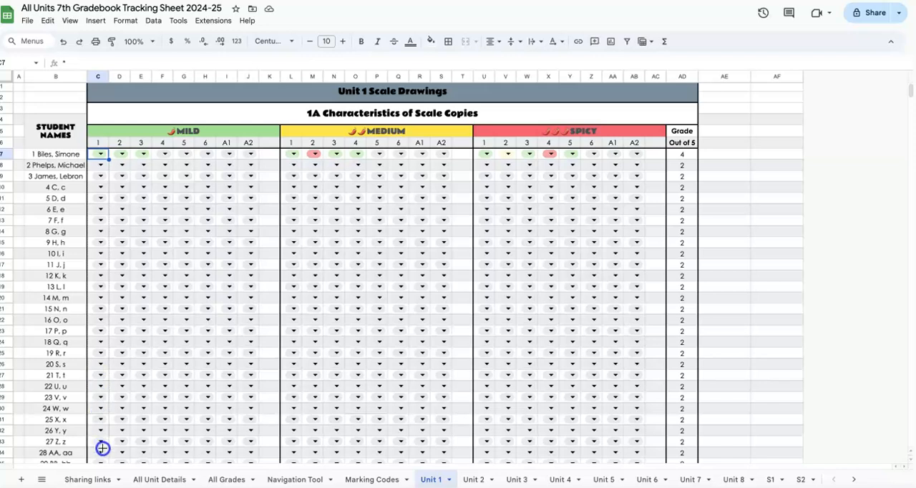
{"action": "left_click_drag", "start_coordinate": [97, 153], "coordinate": [100, 442]}
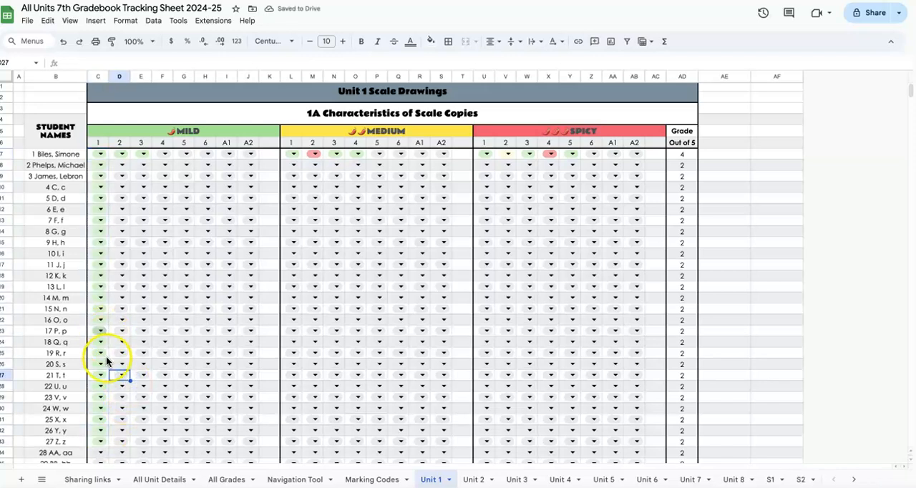
{"action": "left_click", "coordinate": [98, 331]}
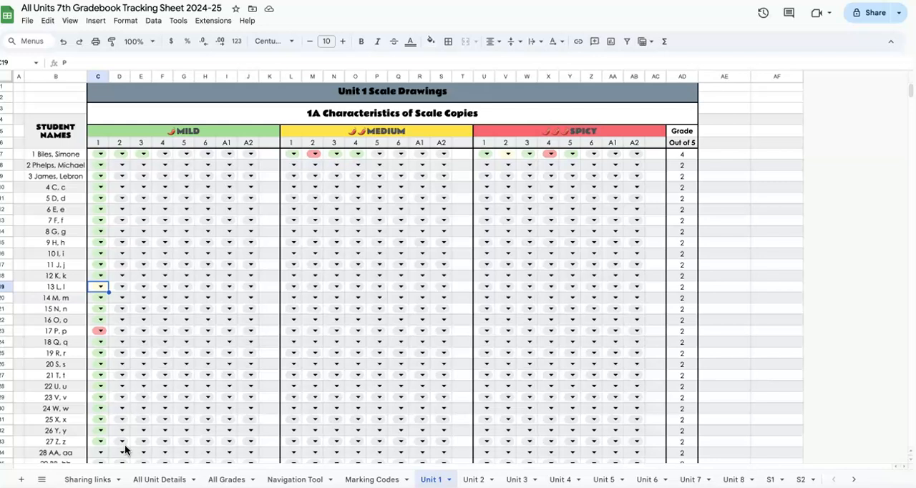
{"action": "mouse_move", "coordinate": [698, 325]}
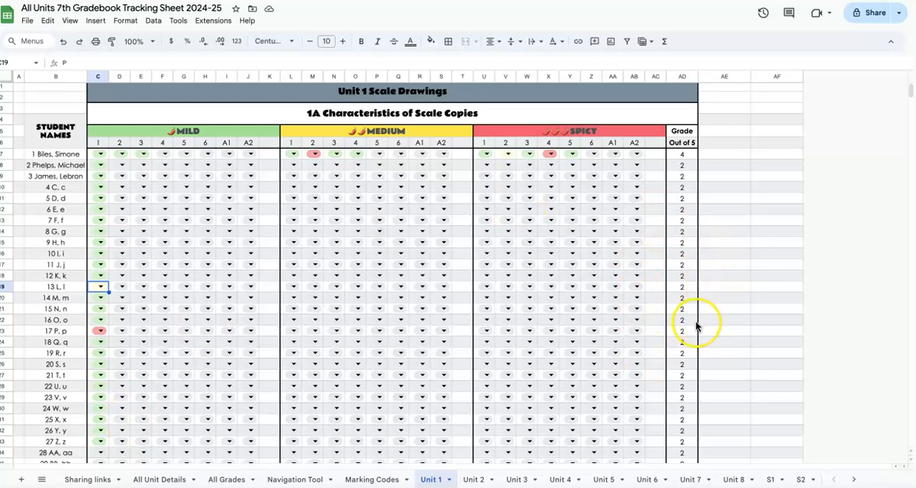
{"action": "mouse_move", "coordinate": [697, 325]}
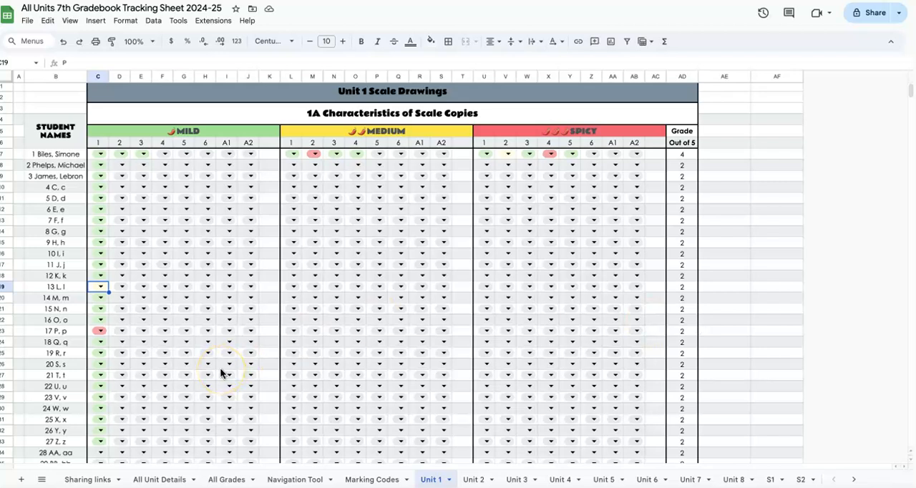
Hide the unused student rows 27–38 below student 20 in the 1A table
{"action": "scroll", "scroll_direction": "down", "scroll_amount": 3}
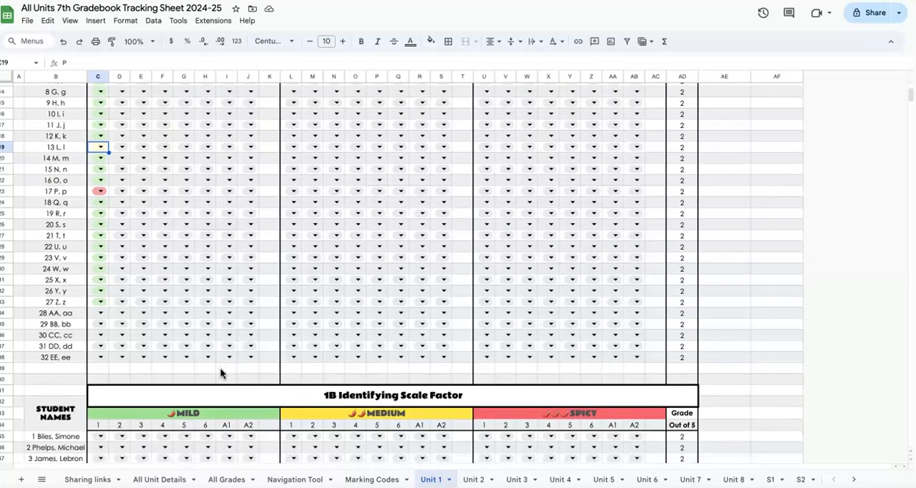
{"action": "scroll", "scroll_direction": "down", "scroll_amount": 3}
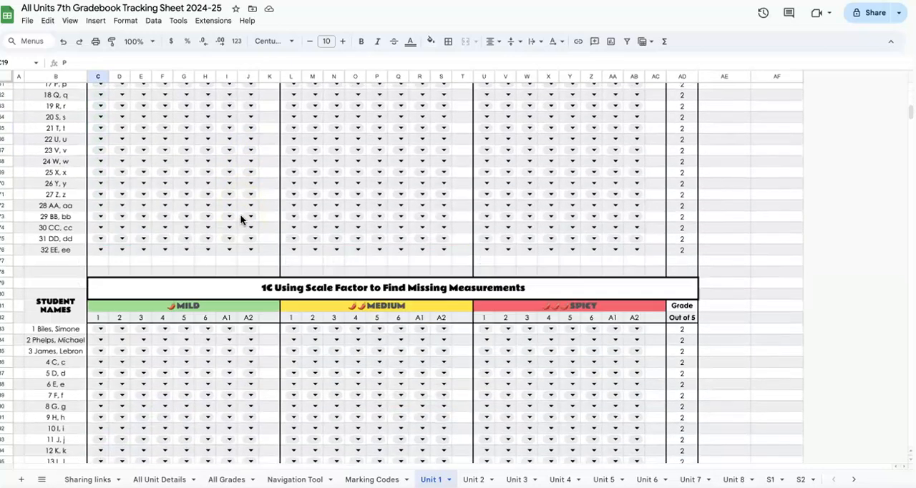
{"action": "scroll", "scroll_direction": "down", "scroll_amount": 3}
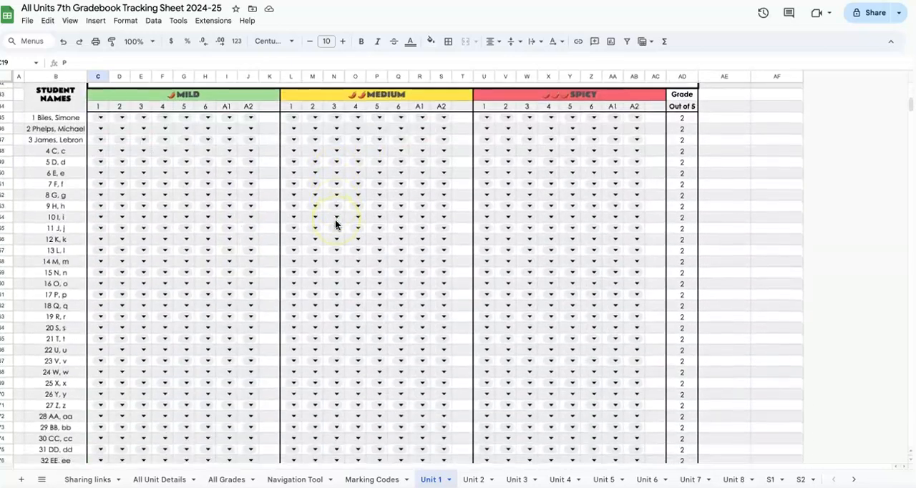
{"action": "scroll", "scroll_direction": "down", "scroll_amount": 3}
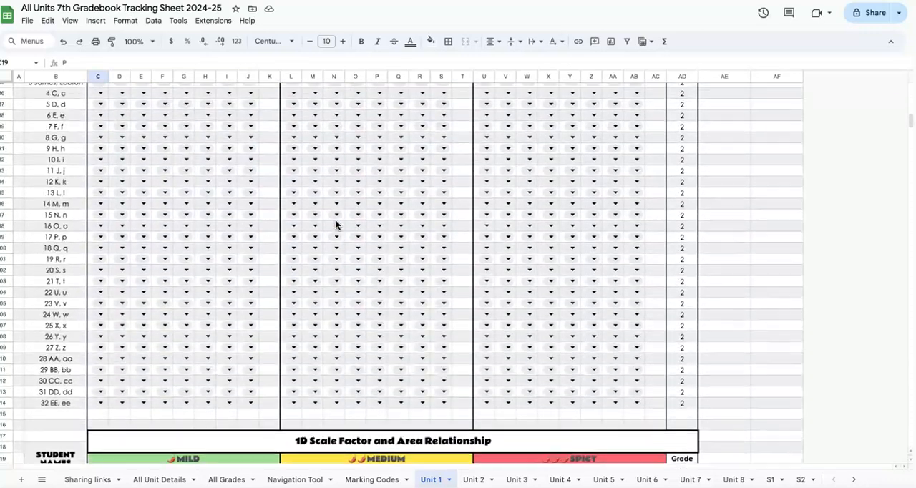
{"action": "scroll", "scroll_direction": "down", "scroll_amount": 3}
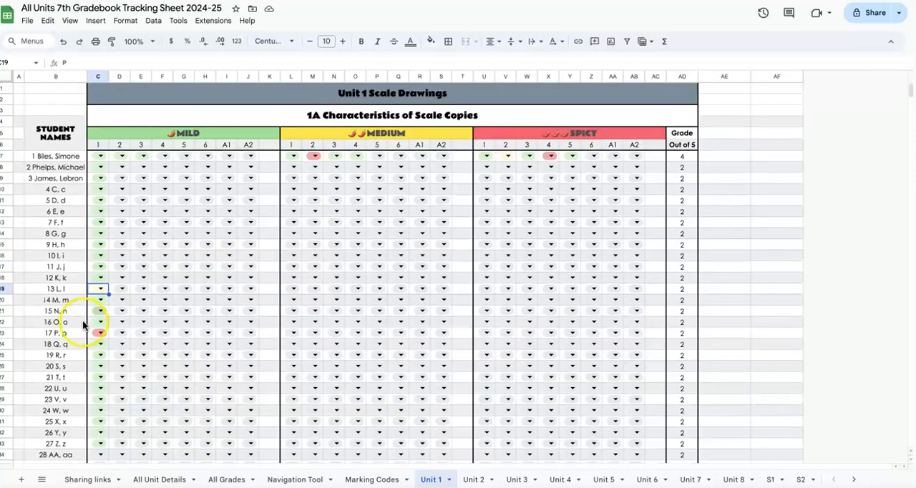
{"action": "mouse_move", "coordinate": [8, 324]}
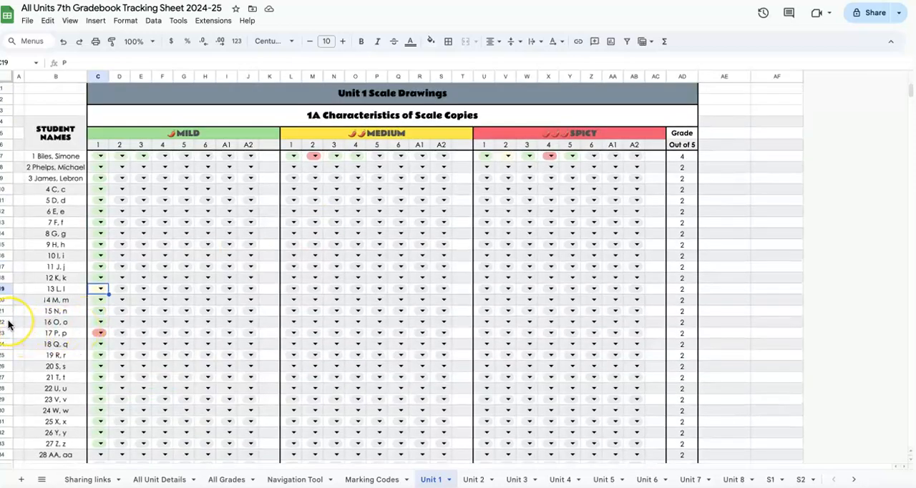
{"action": "mouse_move", "coordinate": [10, 327]}
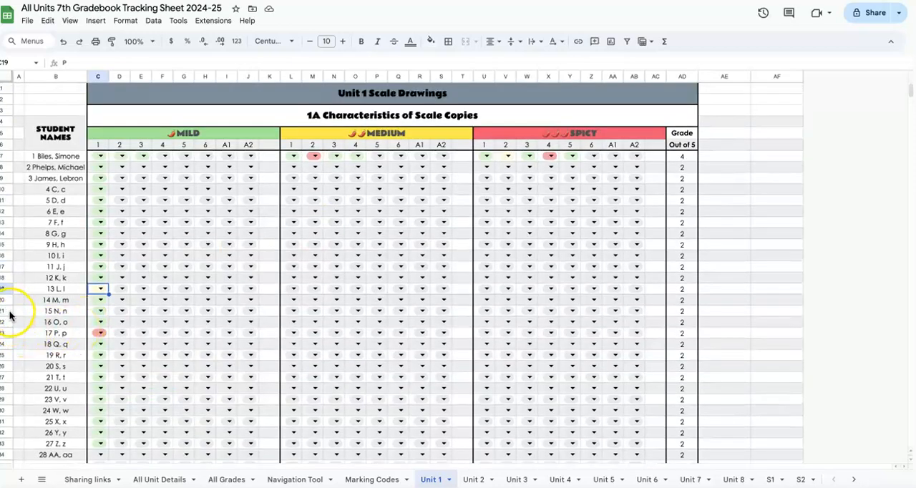
{"action": "mouse_move", "coordinate": [20, 381]}
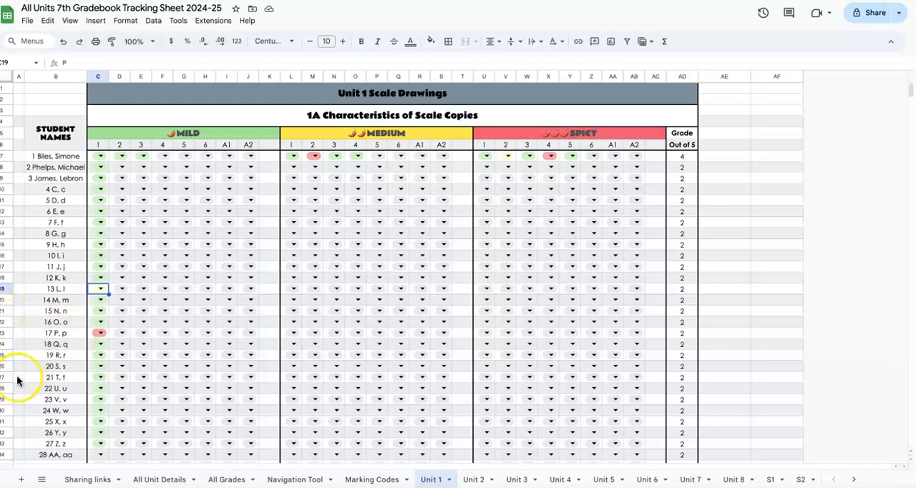
{"action": "scroll", "scroll_direction": "down", "scroll_amount": 3}
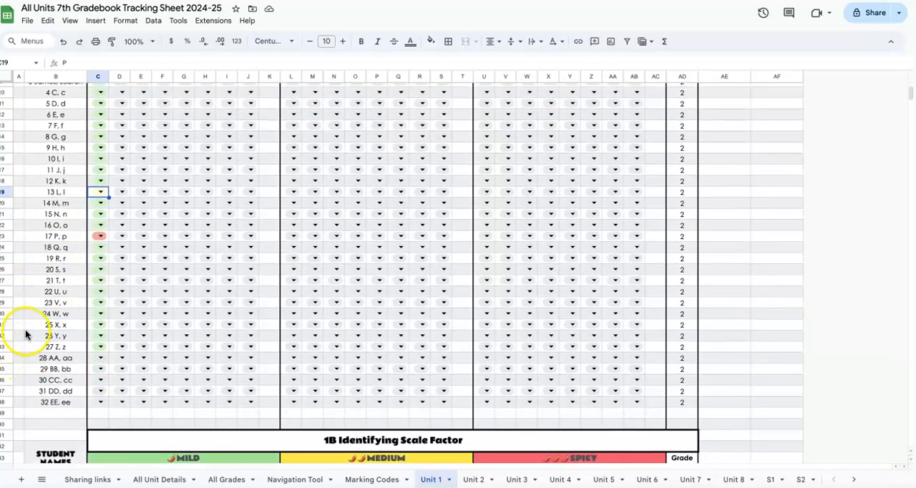
{"action": "left_click", "coordinate": [7, 281]}
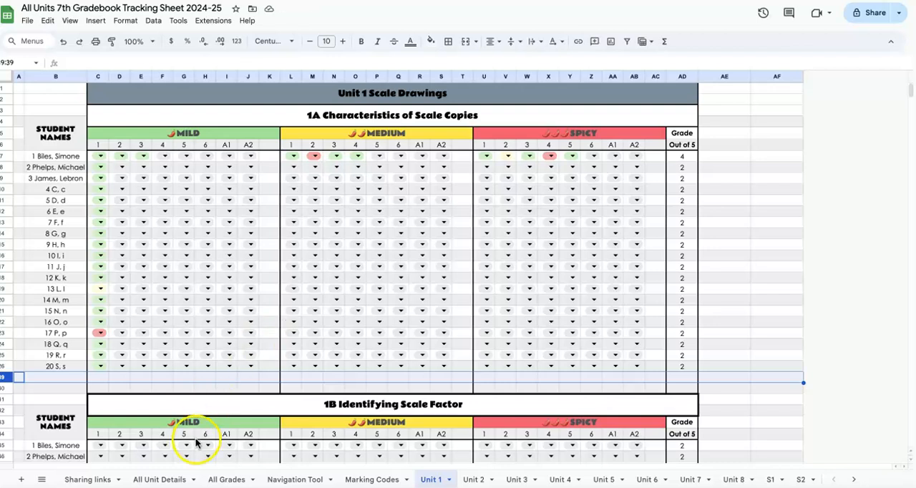
On Navigation Tool, hide columns B–P containing the Unit 1 and Unit 2 tables
{"action": "left_click", "coordinate": [299, 480]}
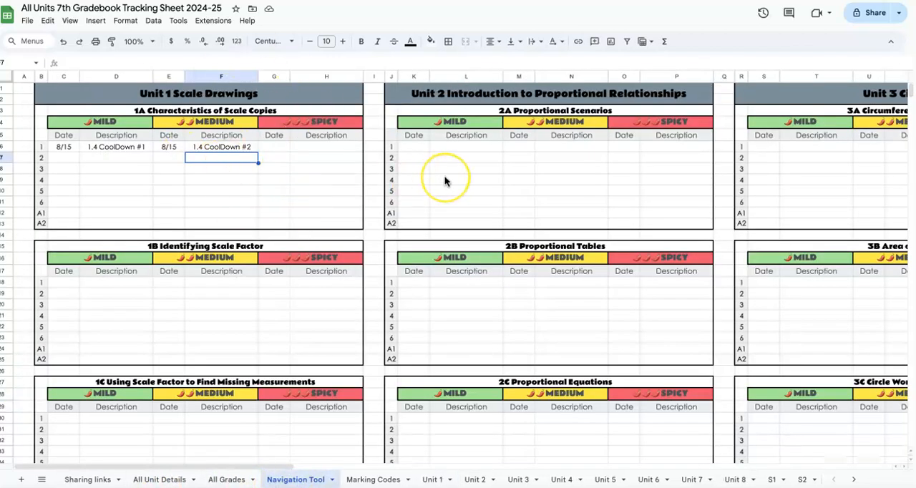
{"action": "mouse_move", "coordinate": [546, 104]}
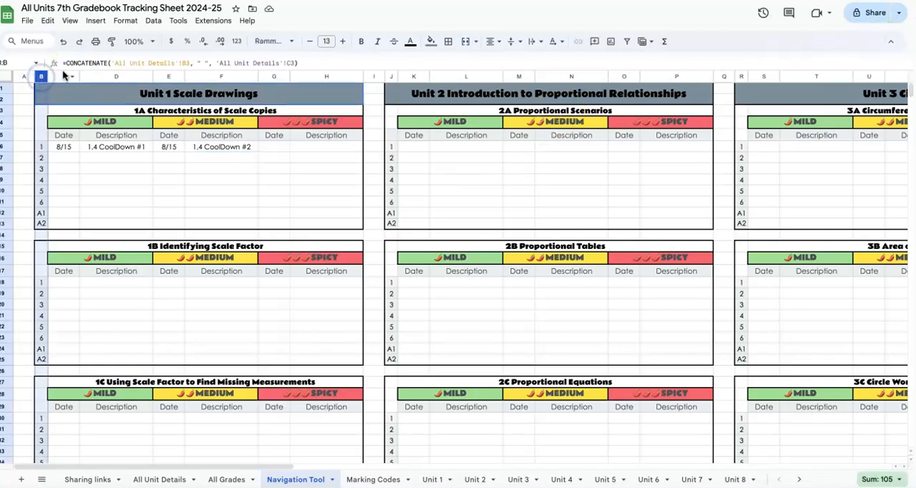
{"action": "right_click", "coordinate": [689, 77]}
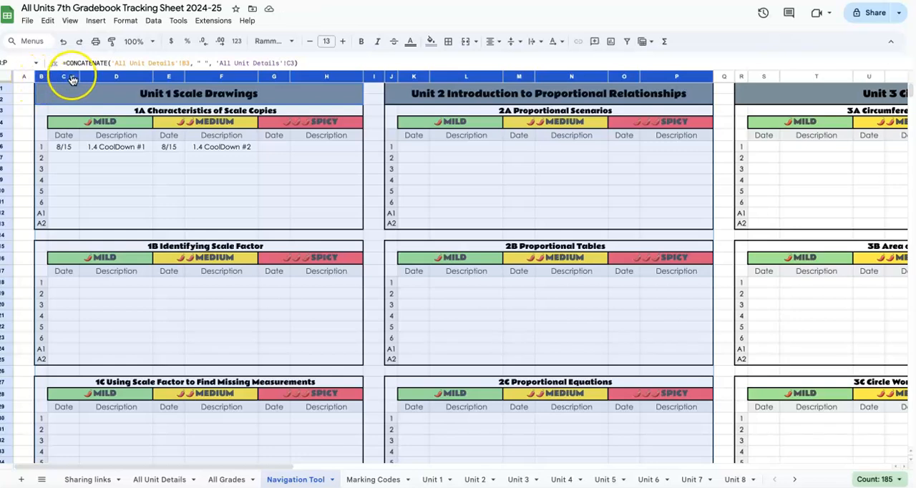
{"action": "mouse_move", "coordinate": [665, 78]}
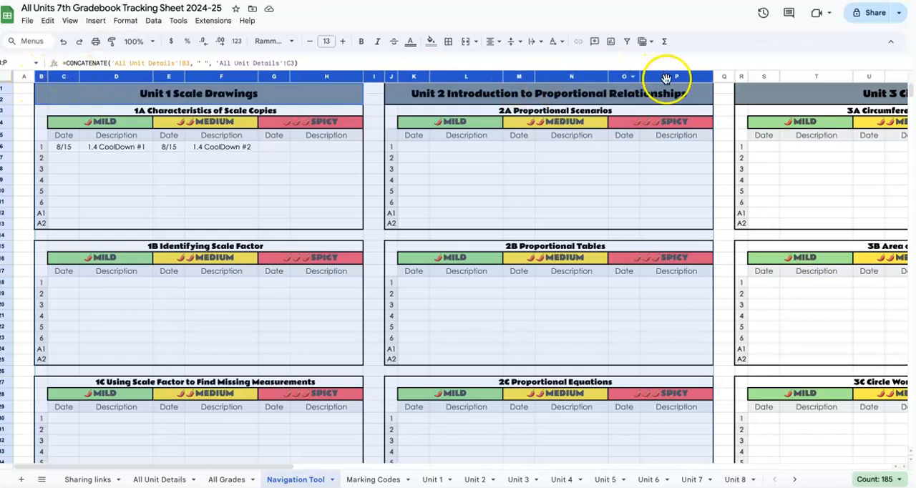
{"action": "right_click", "coordinate": [680, 76]}
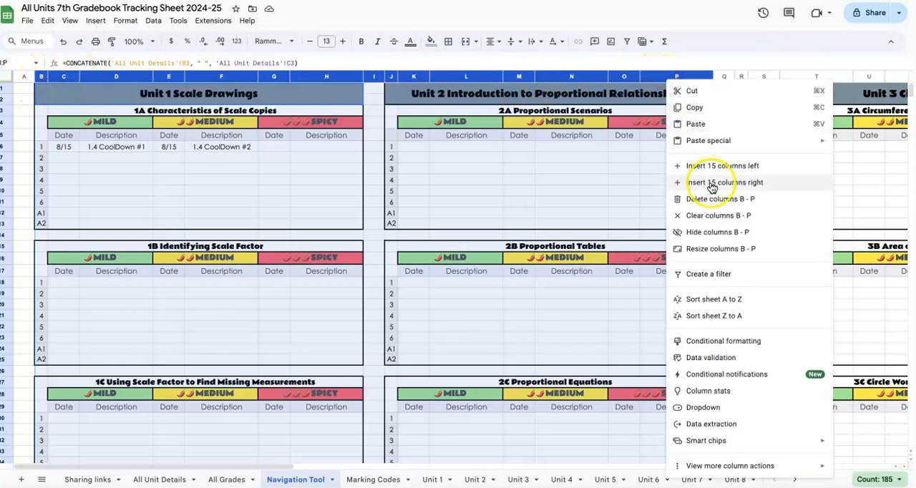
{"action": "left_click", "coordinate": [724, 182]}
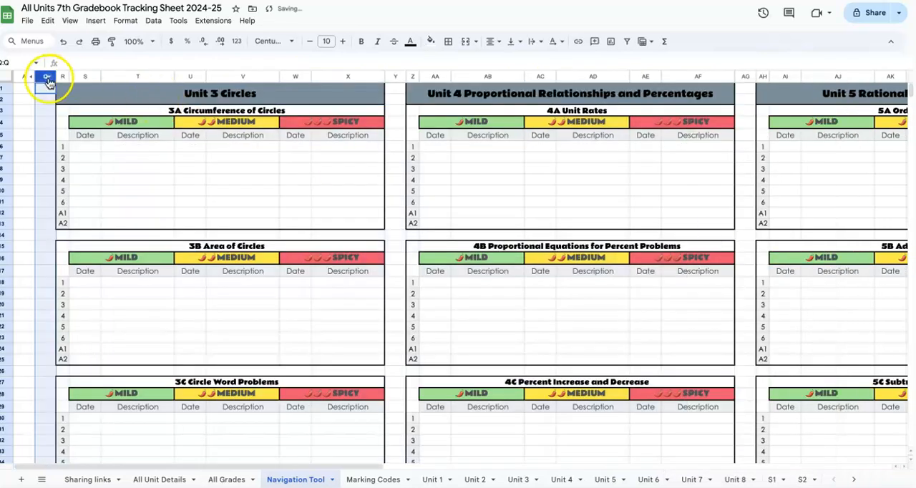